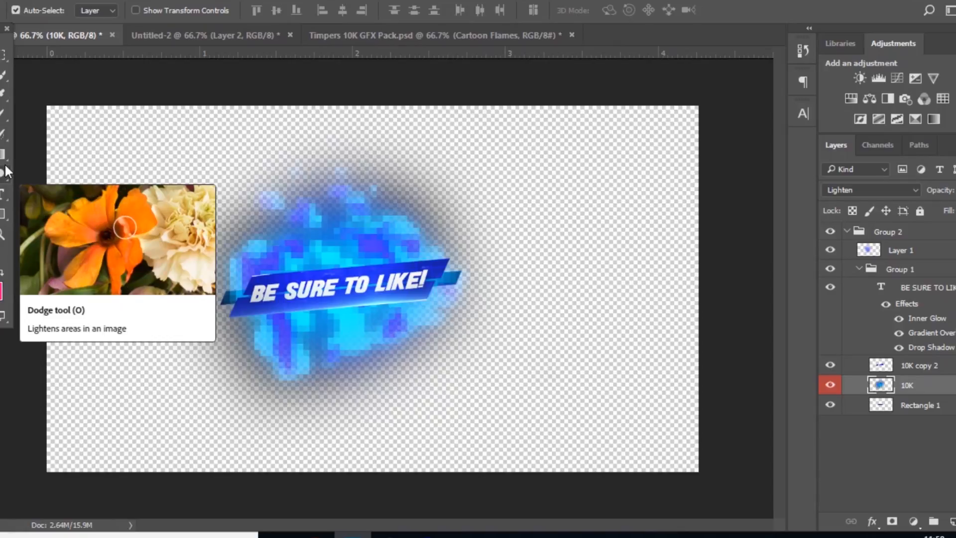
mouse_move(149, 277)
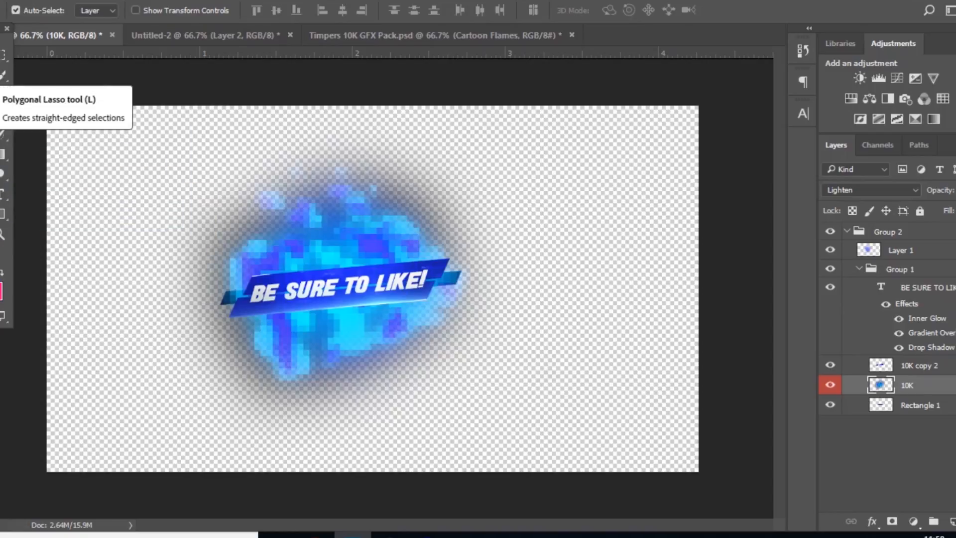
mouse_move(5, 115)
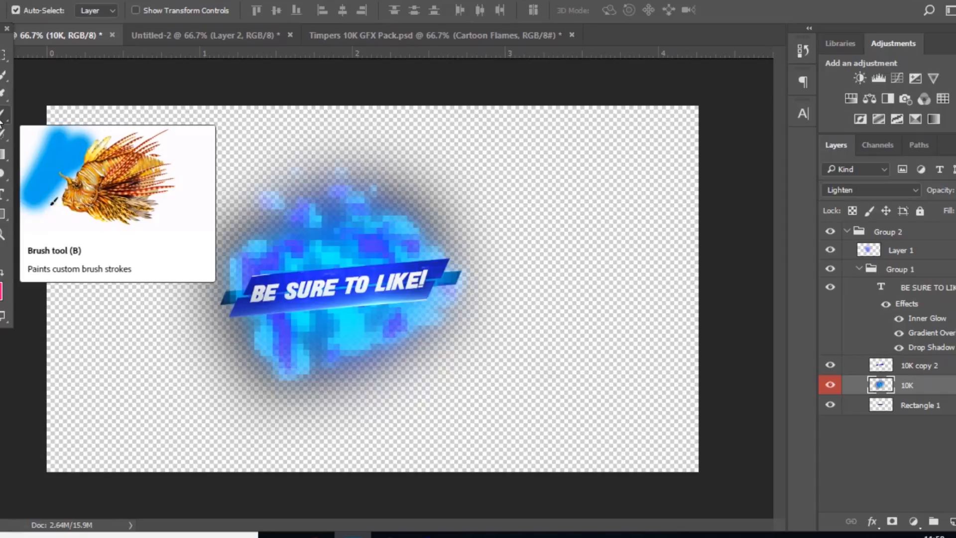
mouse_move(302, 112)
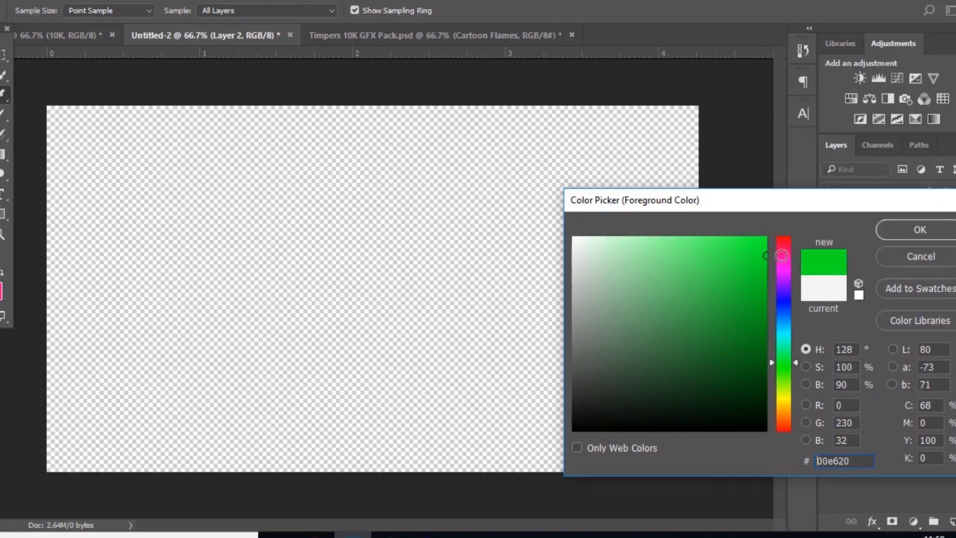
With bright green #00e620 as foreground, draw a 500×81 px rectangle below the canvas centre.
click(919, 229)
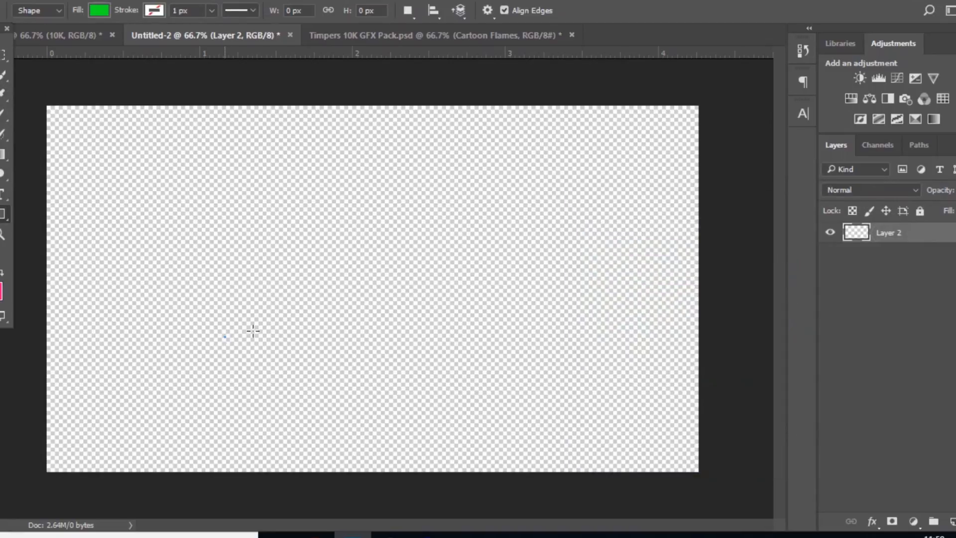
drag(224, 298, 482, 334)
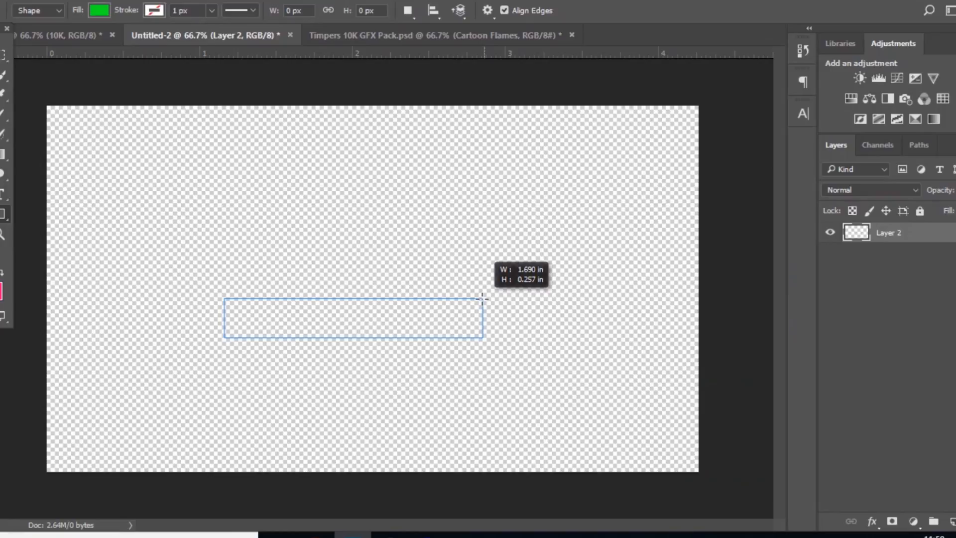
drag(224, 298, 479, 335)
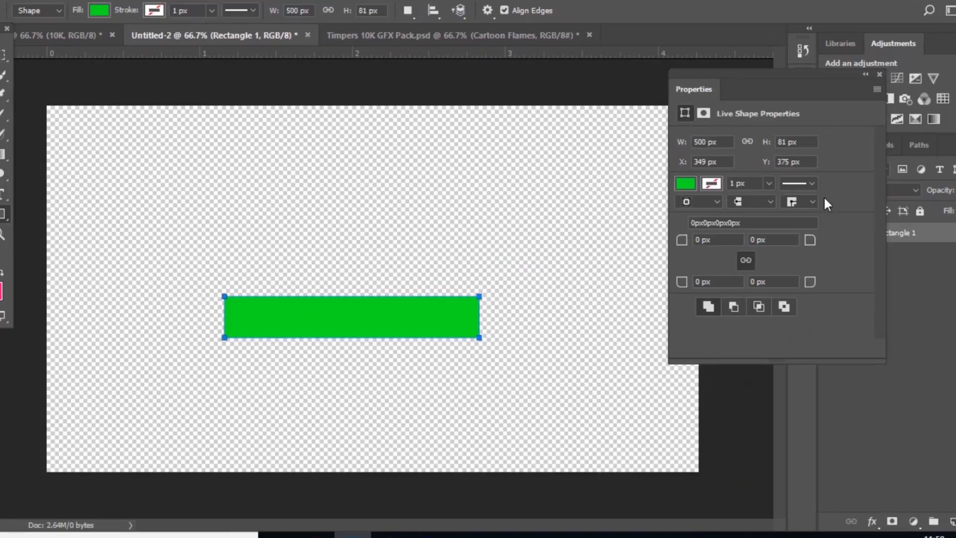
mouse_move(885, 83)
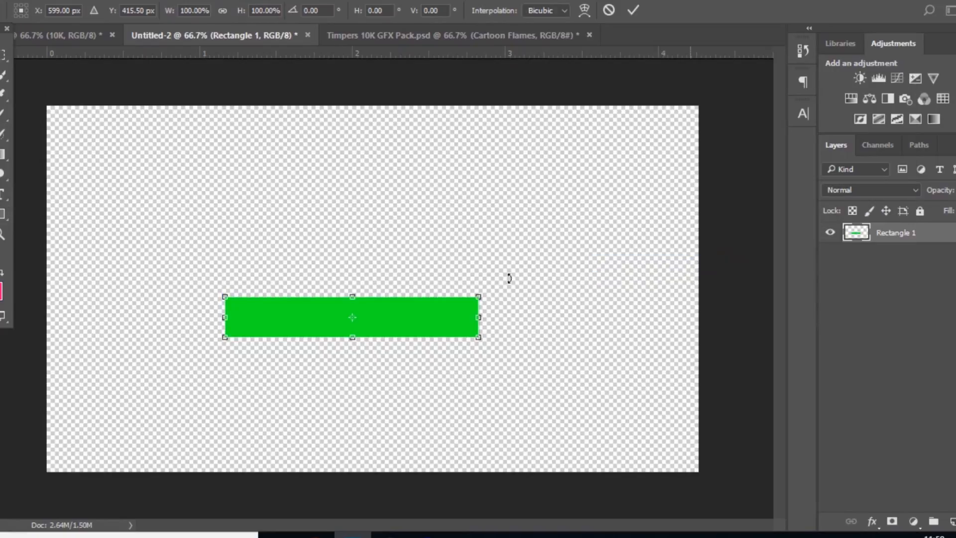
mouse_move(356, 314)
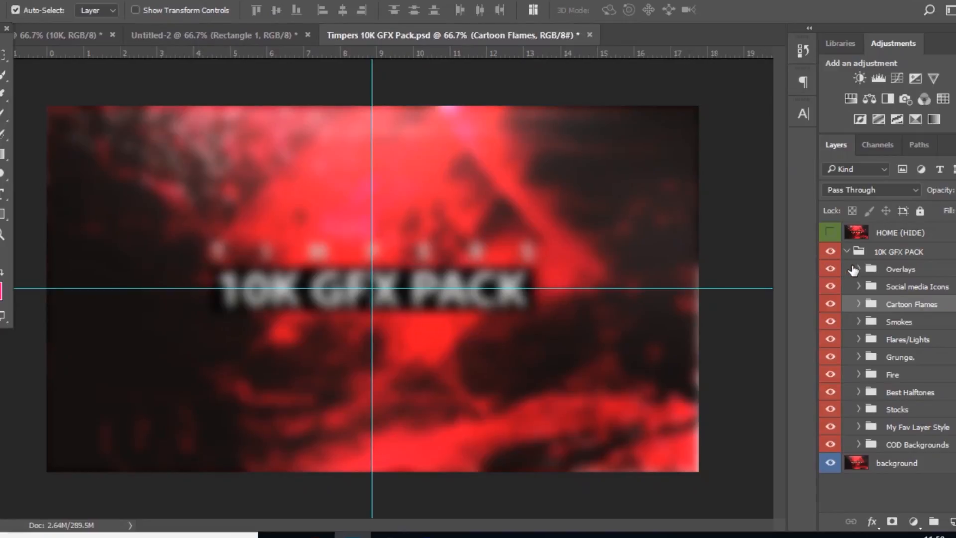
Bring a dark 10K texture from the Overlays group over the bar and resize it with Free Transform.
click(859, 268)
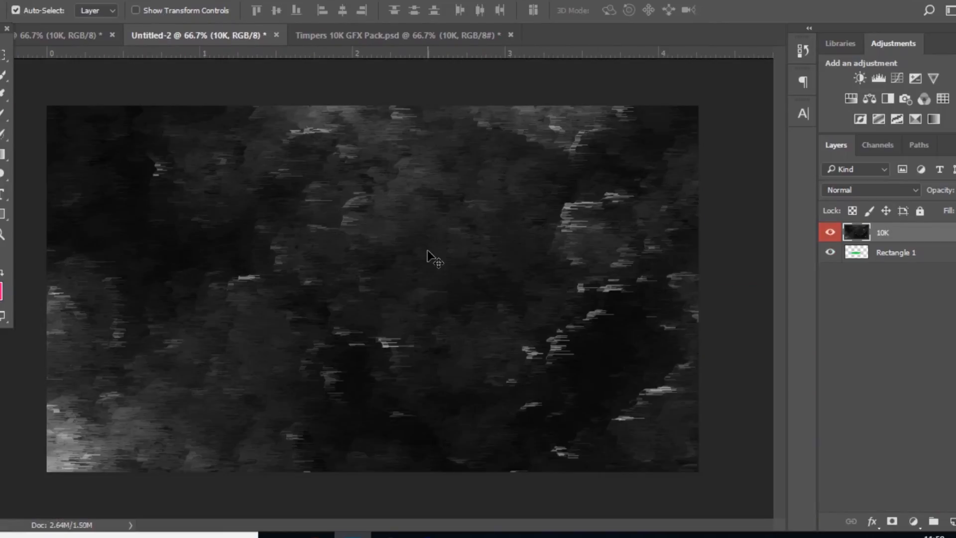
key(ctrl+t)
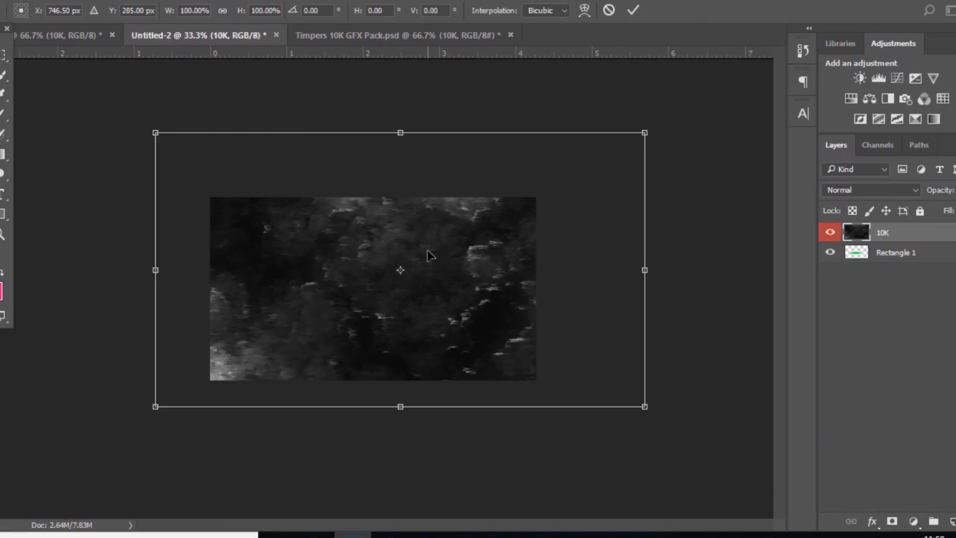
drag(644, 132, 636, 137)
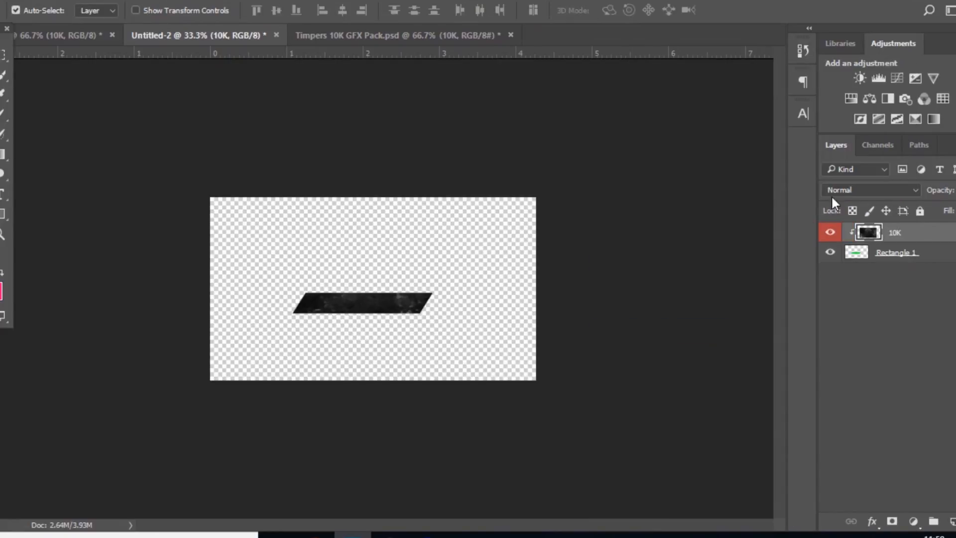
Clip the texture copies onto the green bar and set the top copy to Color Dodge.
click(871, 189)
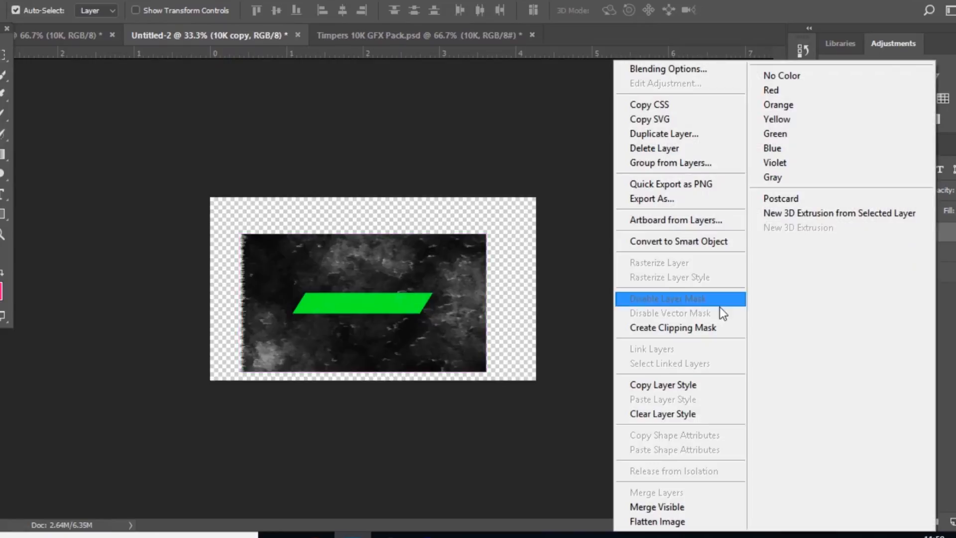
click(667, 297)
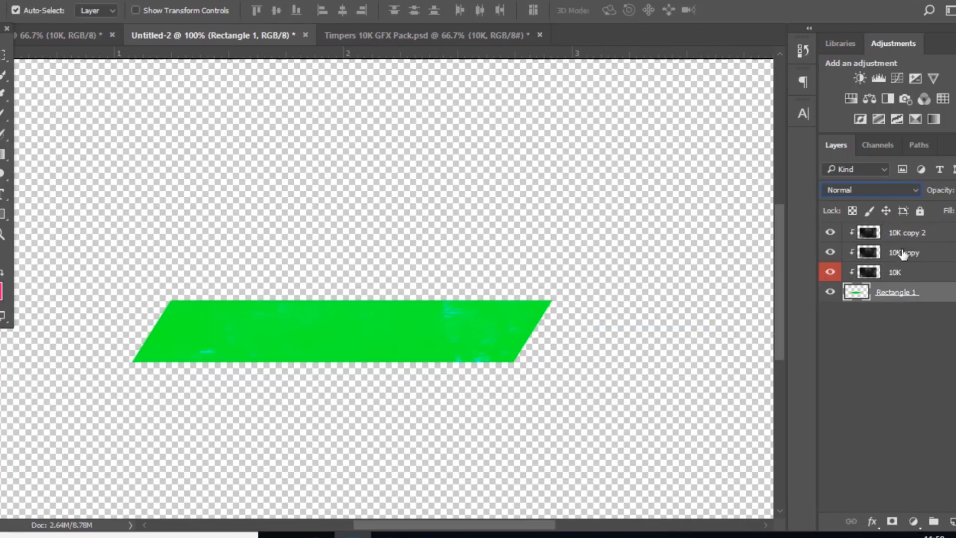
click(870, 189)
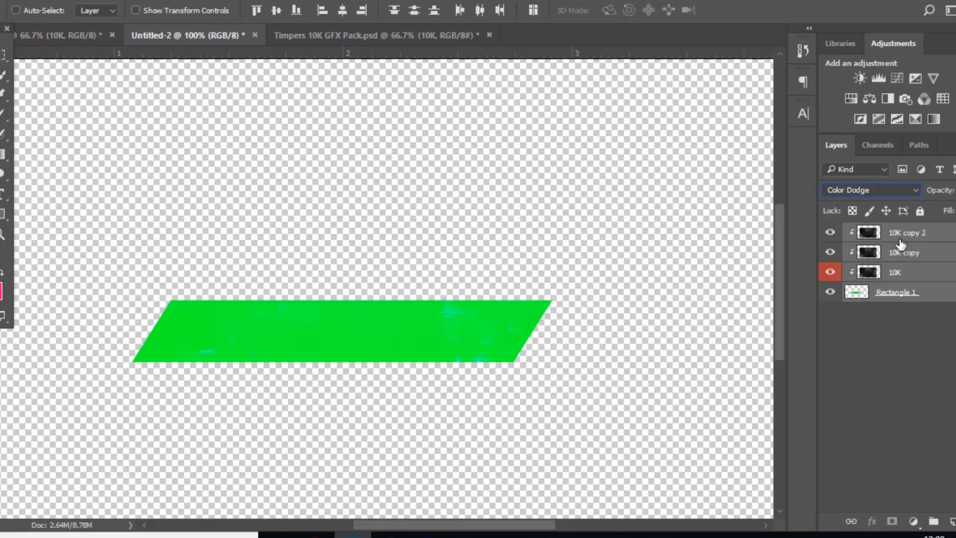
Clip a blocky pixel 10K overlay from the GFX pack onto the bar and change its blend mode.
click(378, 34)
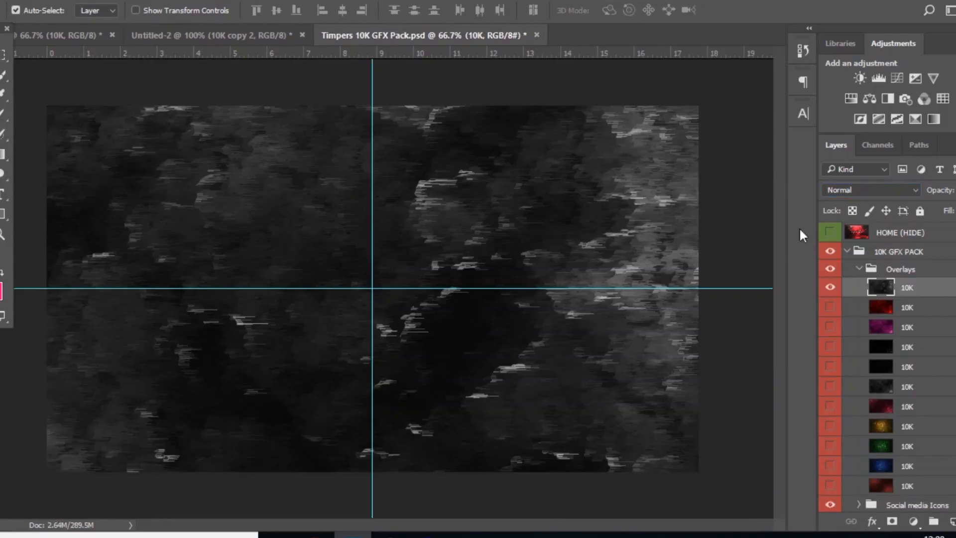
click(829, 346)
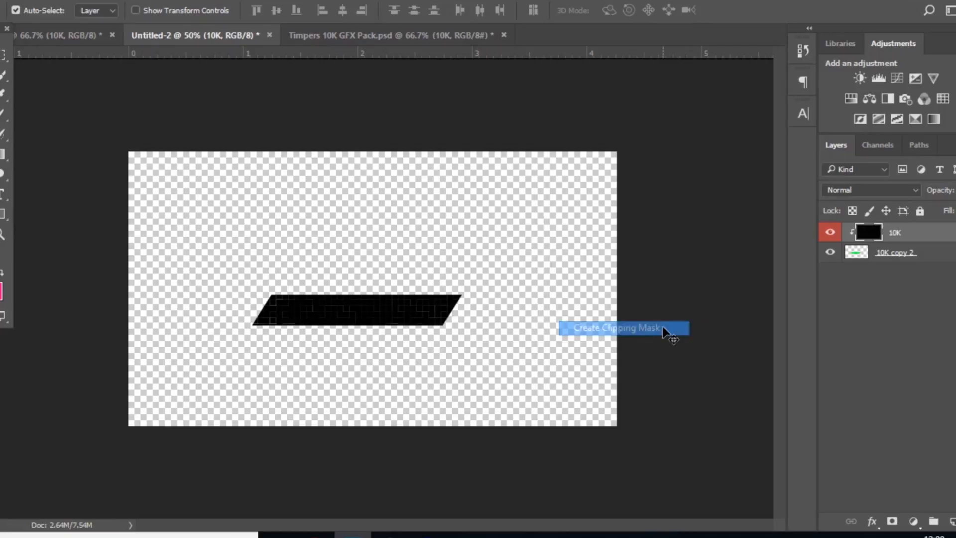
click(870, 189)
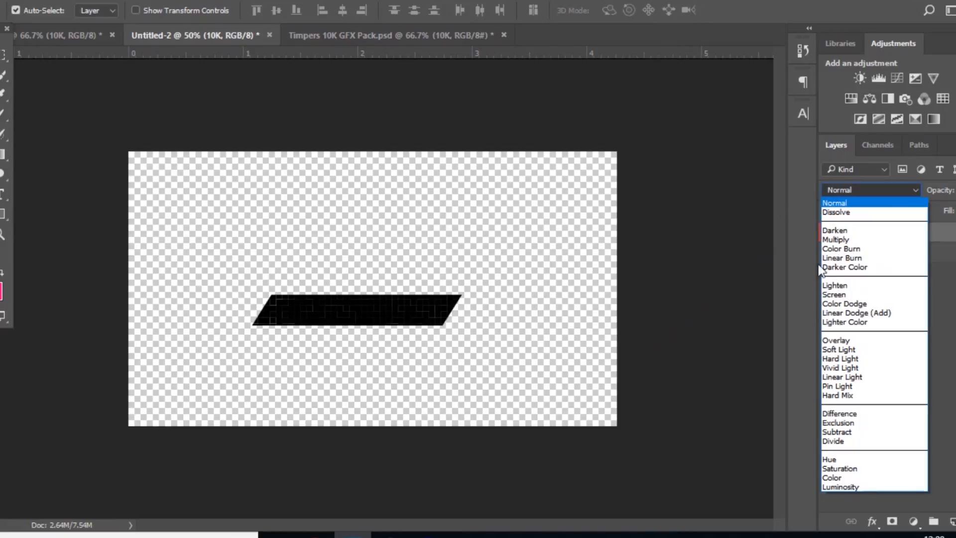
click(844, 304)
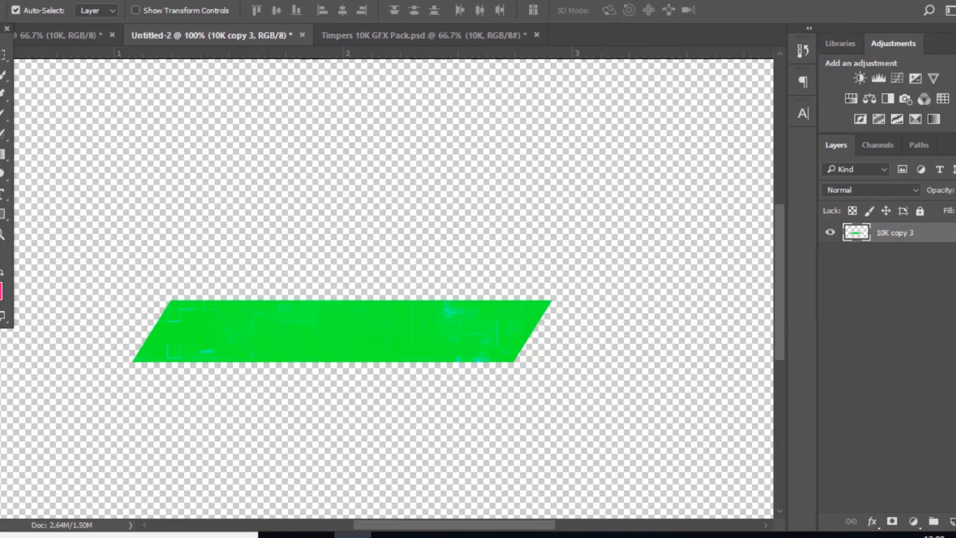
mouse_move(766, 275)
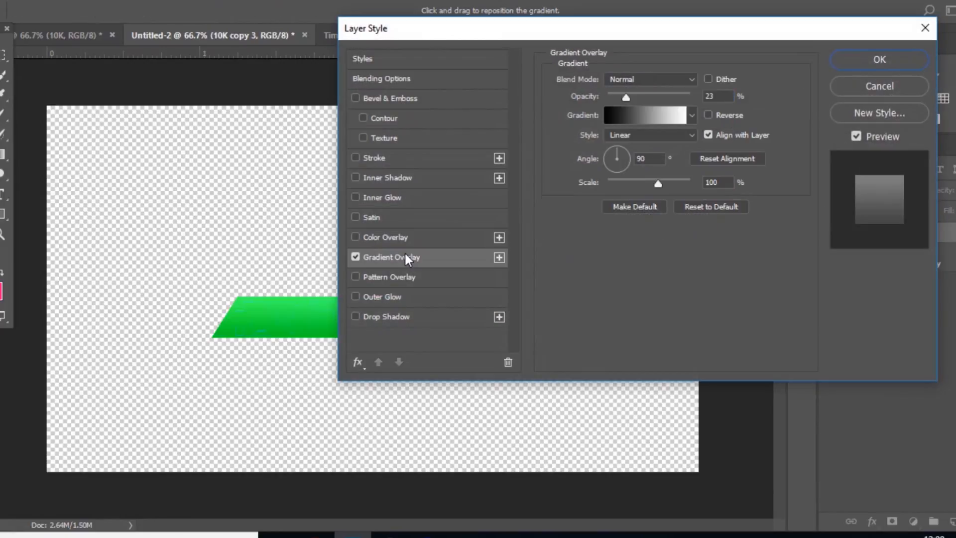
Apply a Gradient Overlay in Overlay mode at 46% opacity, then rasterize the layer style into 10K copy 3.
click(648, 79)
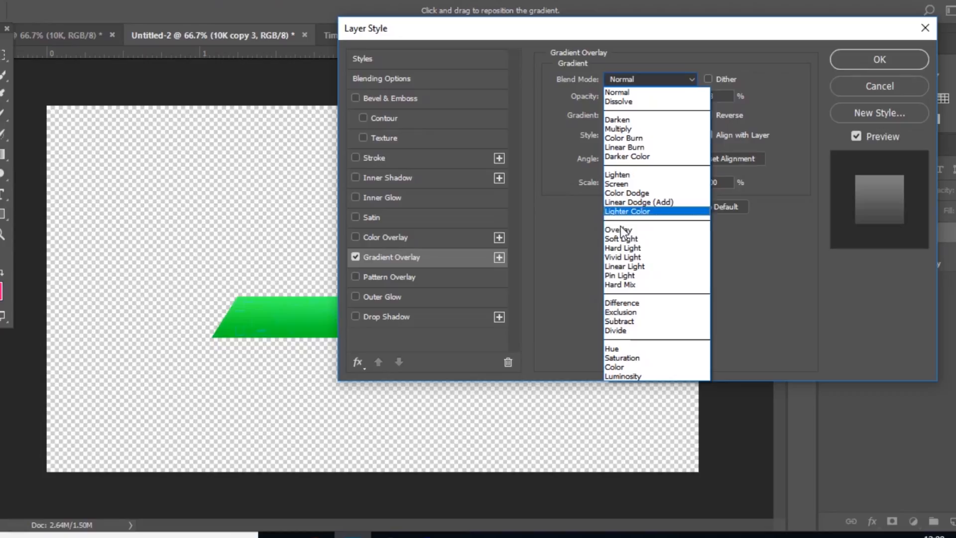
click(618, 229)
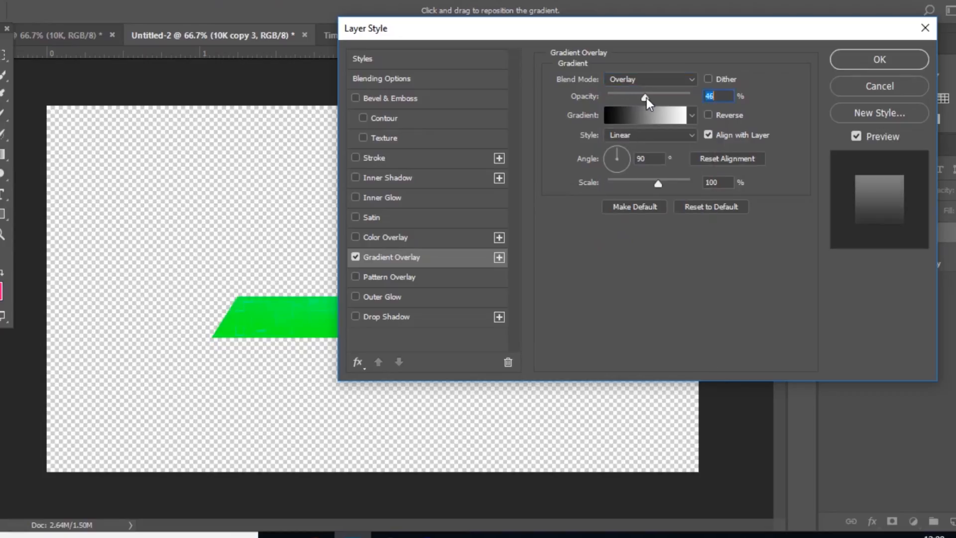
click(878, 59)
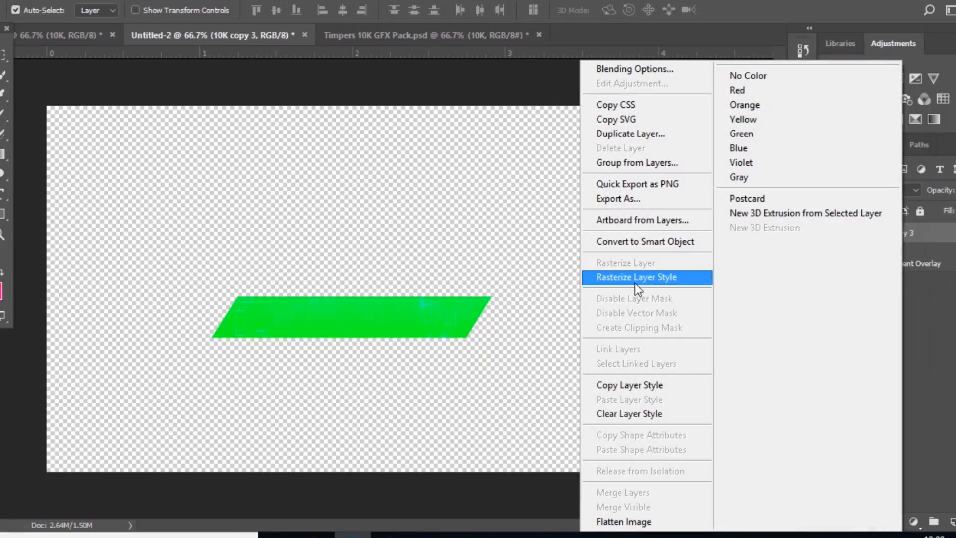
click(636, 277)
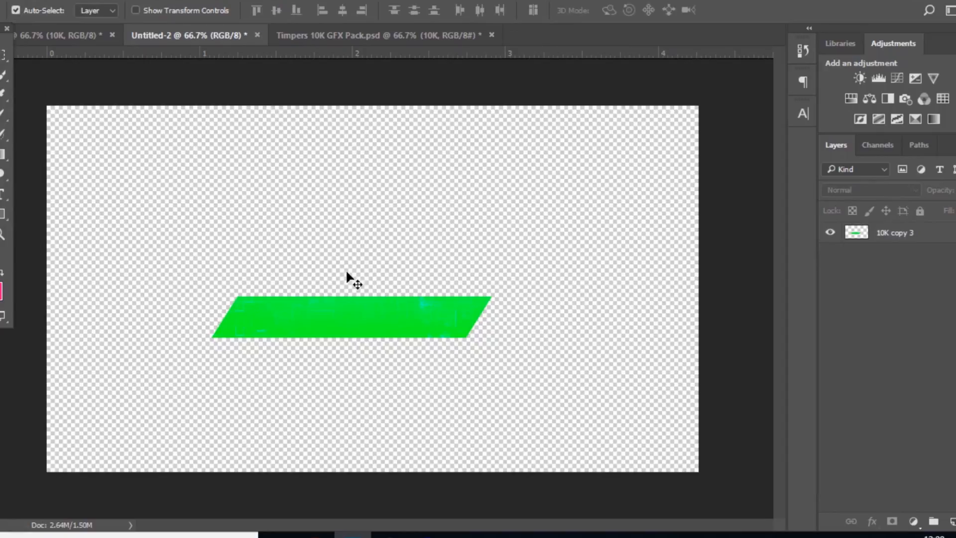
Reposition the slanted green bar so a second smaller bar stacks above the first.
drag(351, 317, 372, 288)
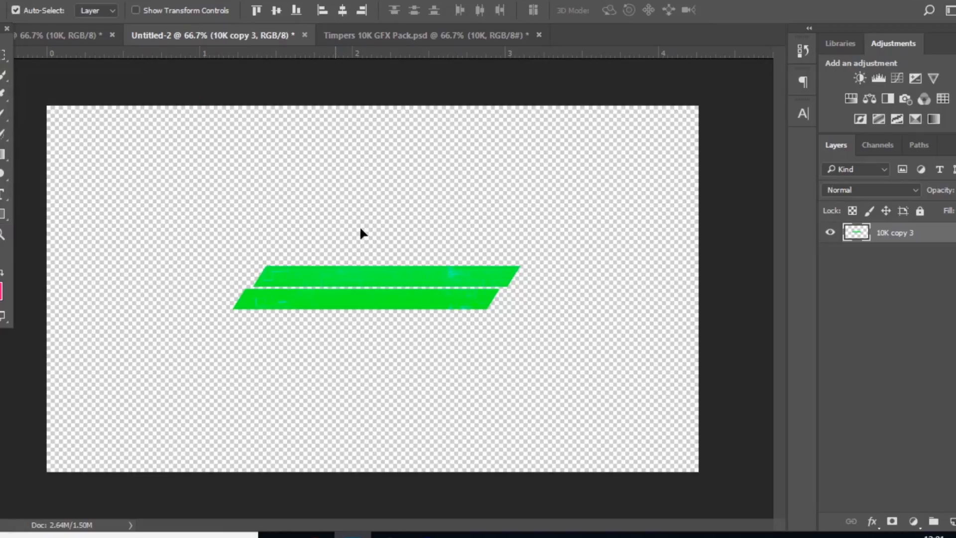
mouse_move(274, 271)
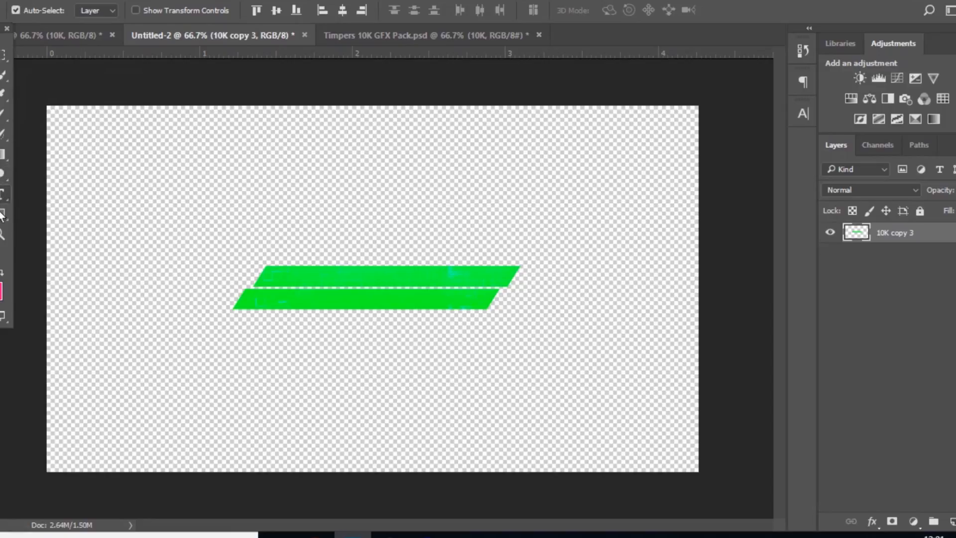
Set the shape fill colour to dark green #037012.
click(98, 10)
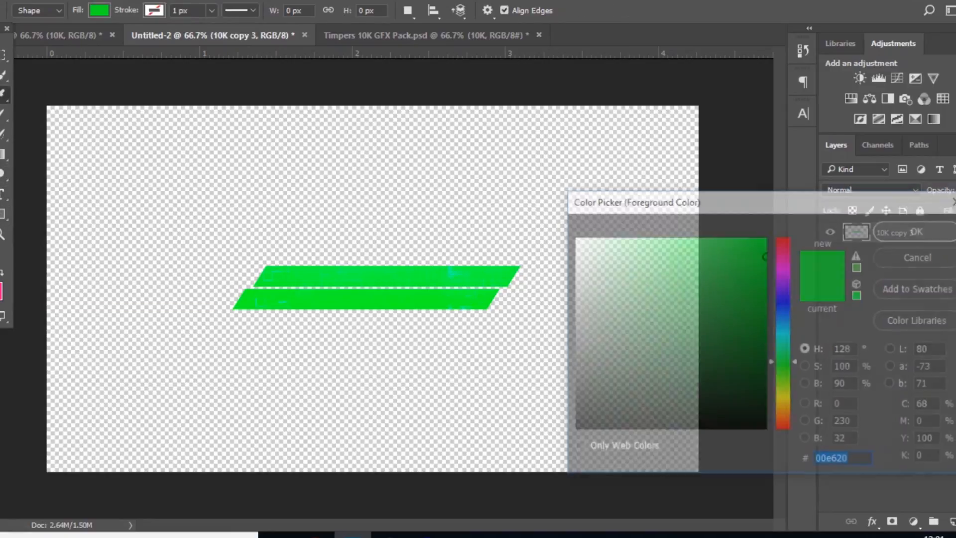
click(764, 345)
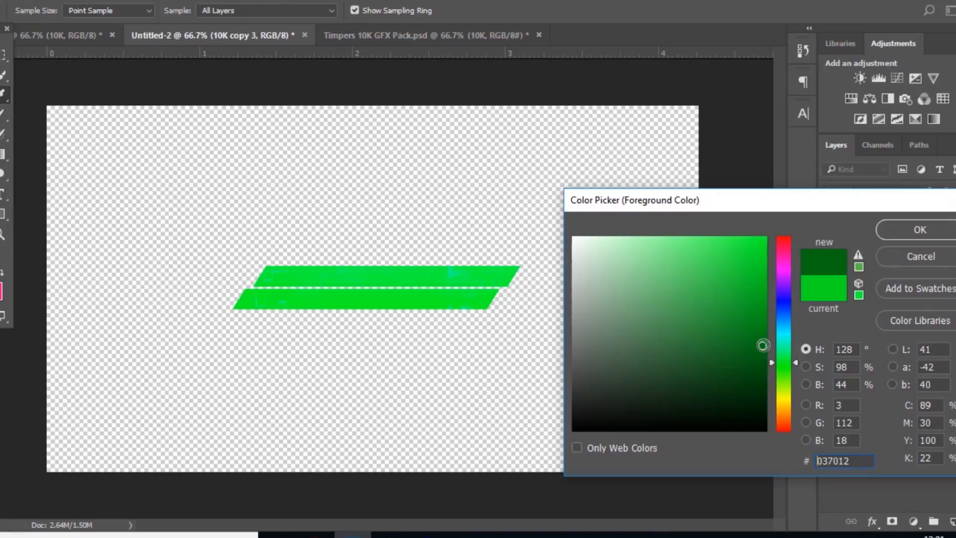
click(919, 229)
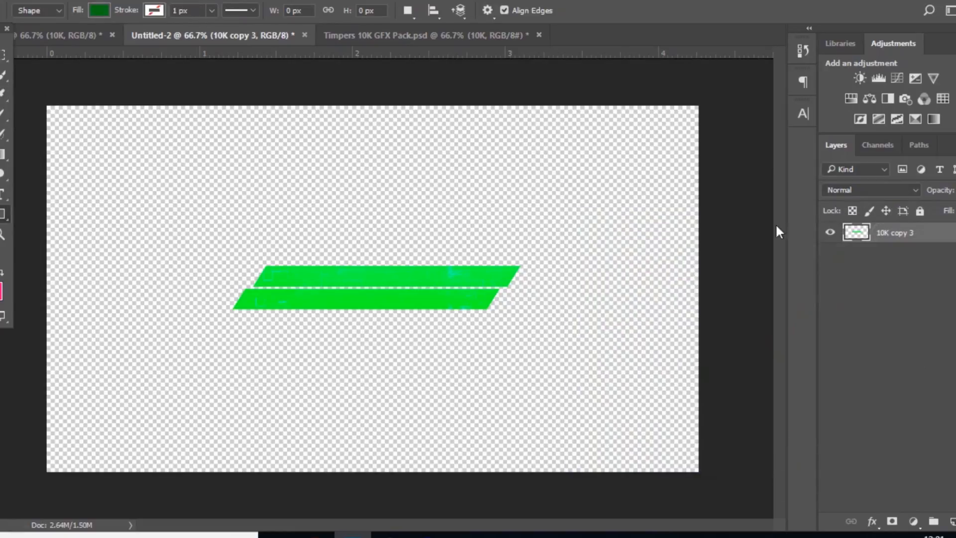
mouse_move(241, 289)
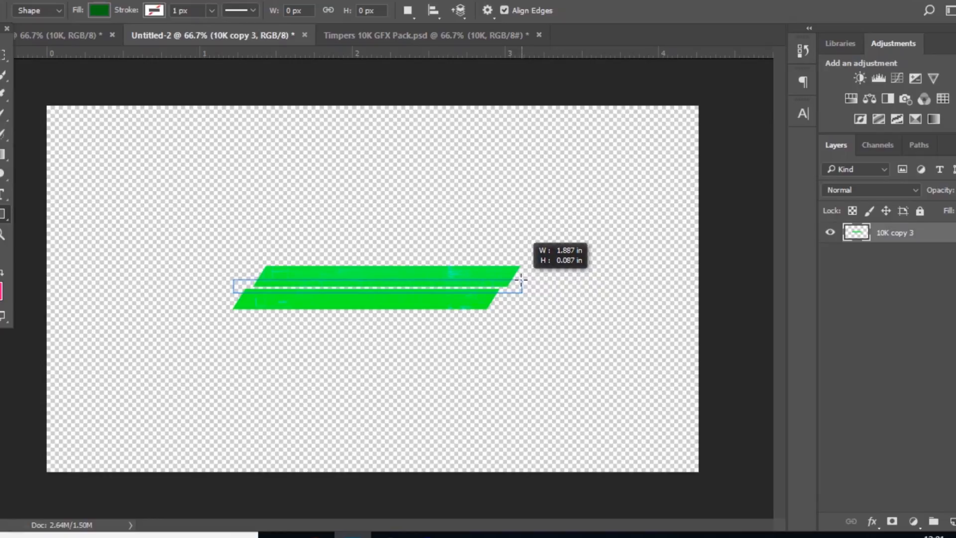
Draw a thin dark green Rectangle 1 across the banner's middle seam.
drag(235, 285, 520, 285)
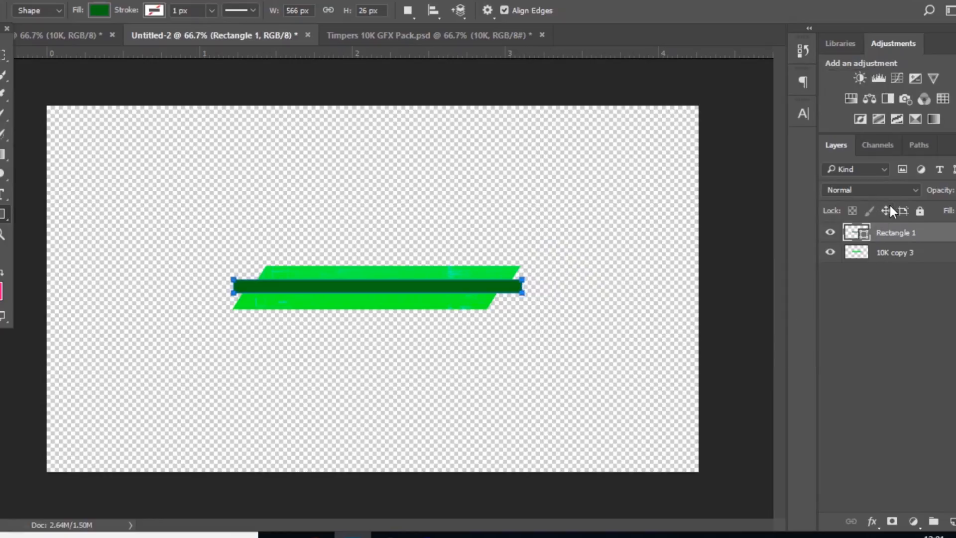
right_click(895, 232)
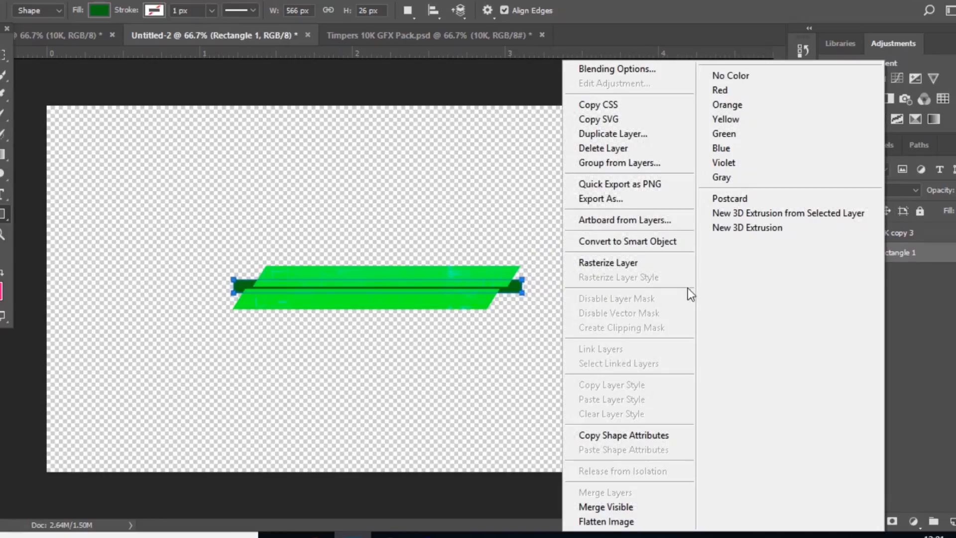
click(545, 271)
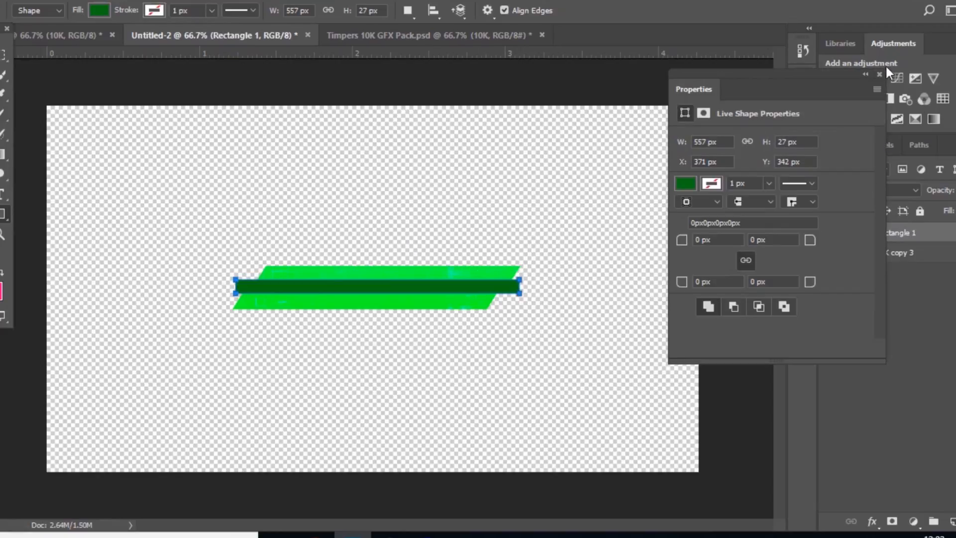
Rasterize Rectangle 1 and nudge the dark green bar into place below 10K copy 3.
click(879, 74)
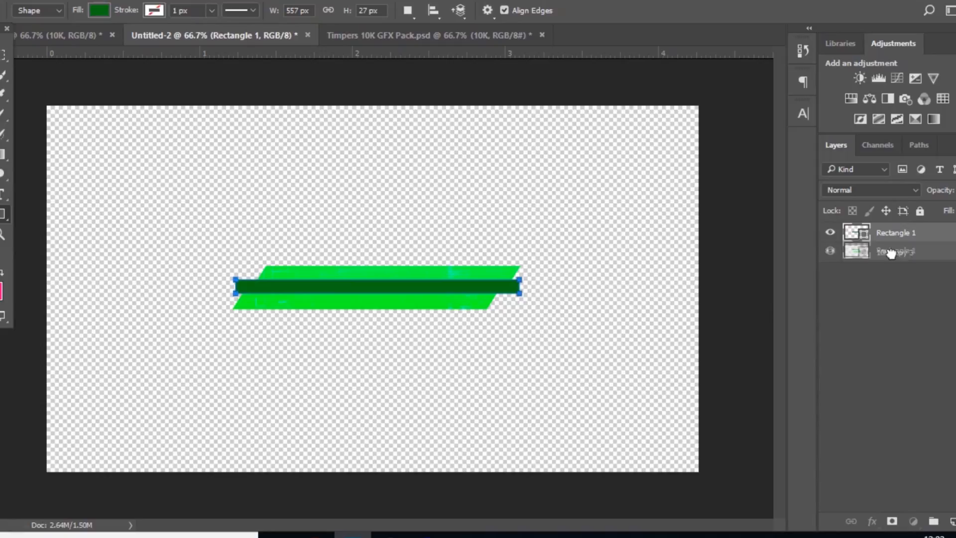
right_click(896, 251)
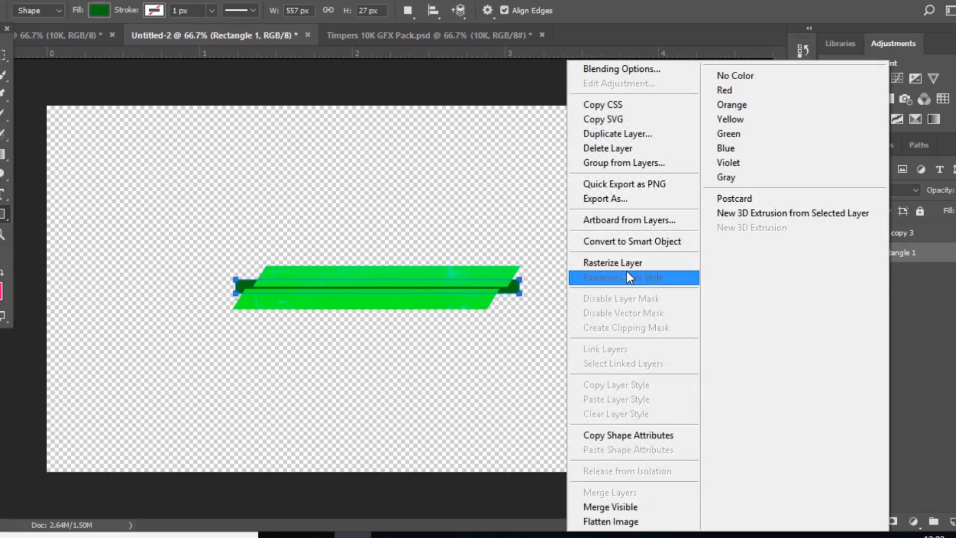
click(622, 277)
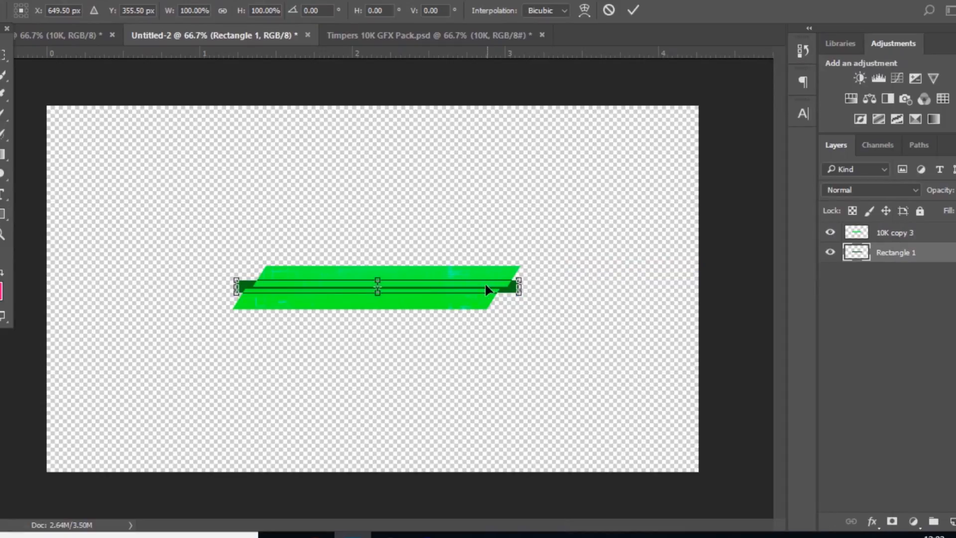
drag(488, 290, 497, 290)
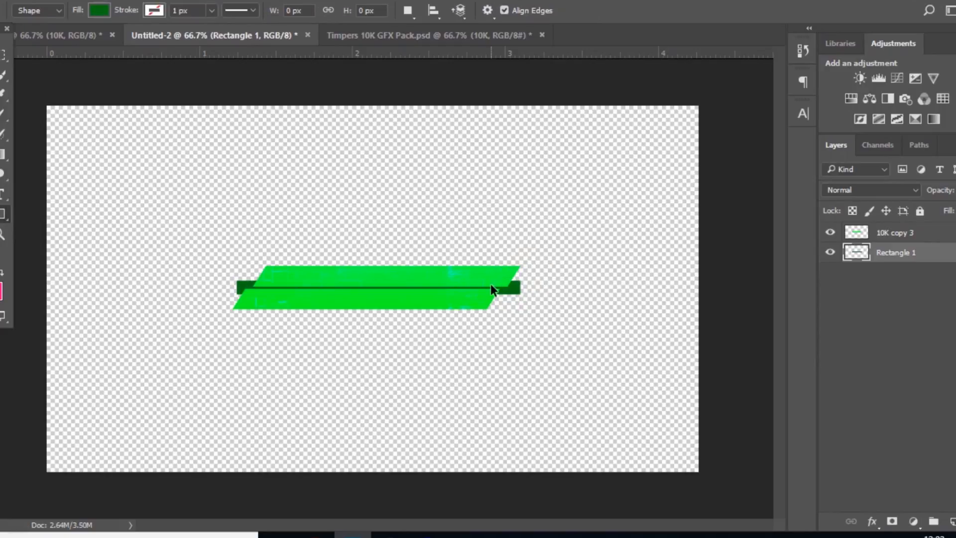
Skew the dark bar's ends with Free Transform so they poke out as folded ribbon tabs.
key(ctrl+t)
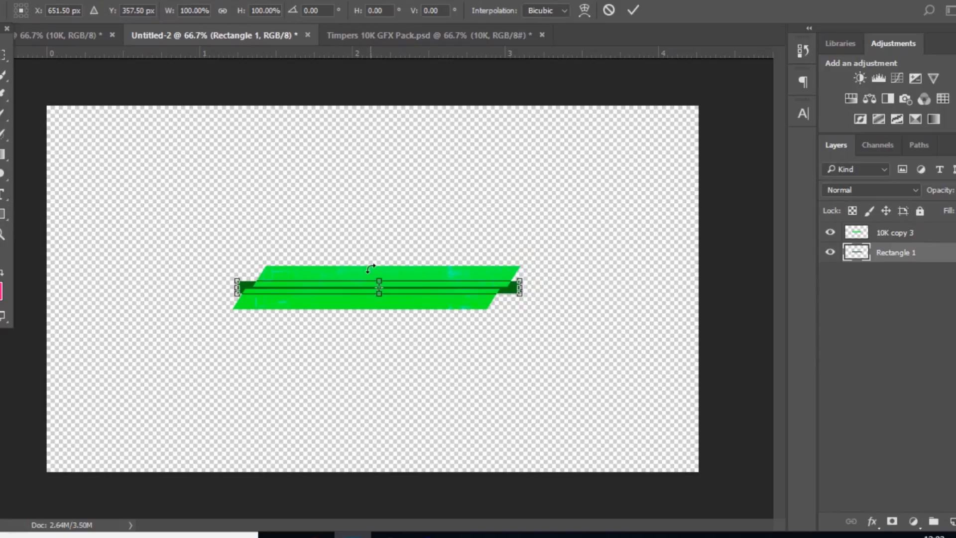
mouse_move(396, 235)
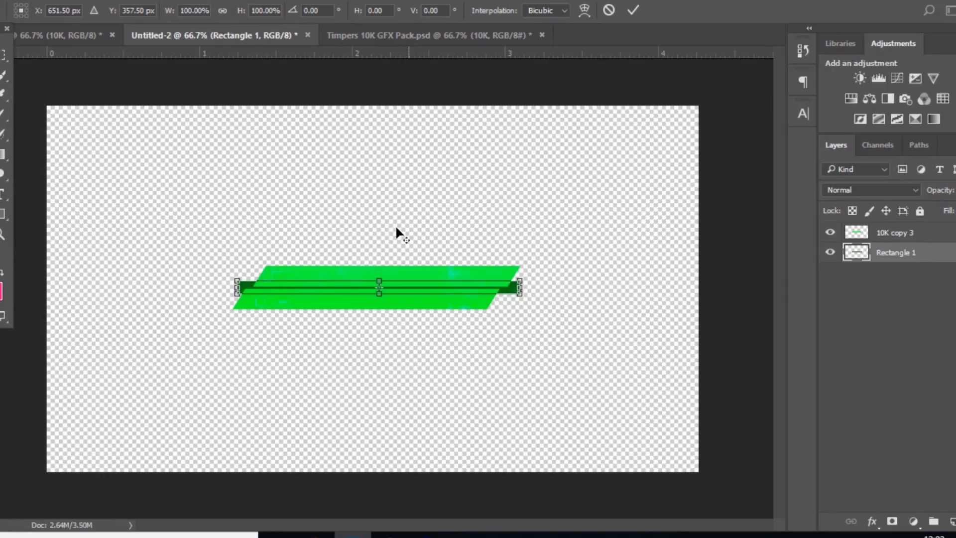
drag(396, 232, 381, 281)
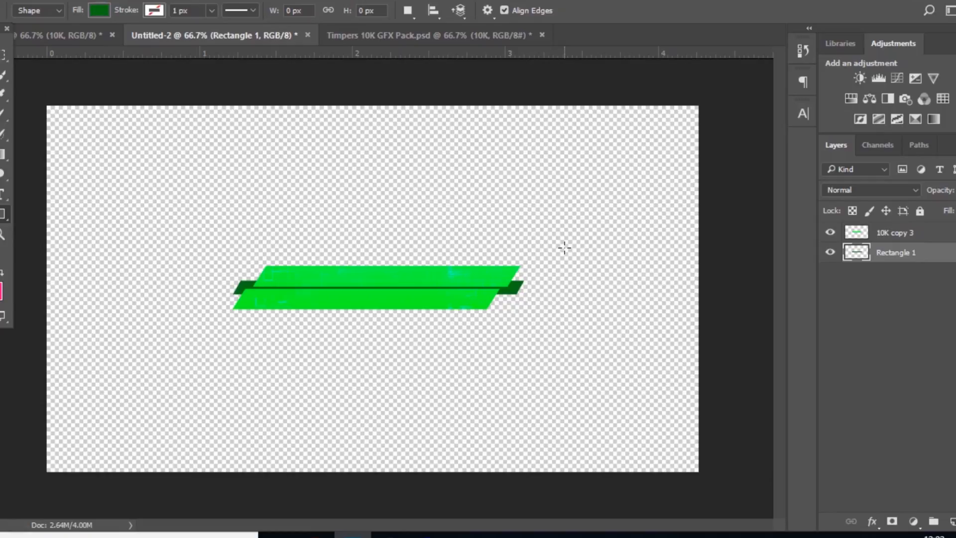
mouse_move(537, 288)
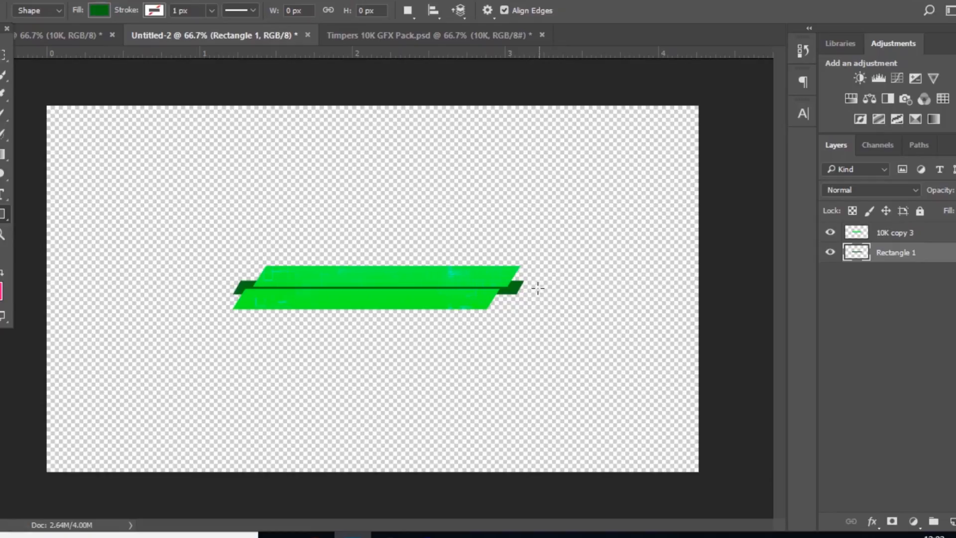
mouse_move(275, 244)
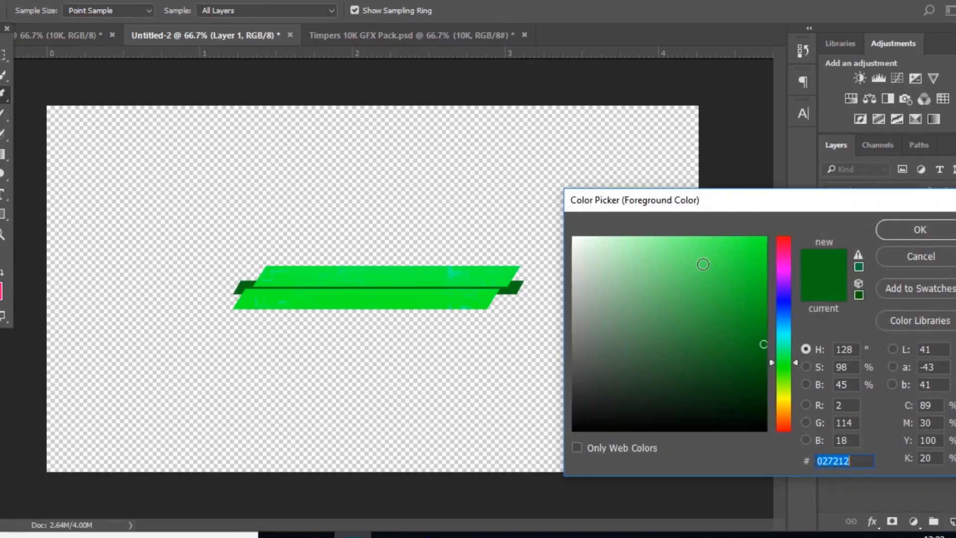
Paint a soft green brush glow on new Layer 1 behind the banner and blend it in Color Dodge.
click(919, 229)
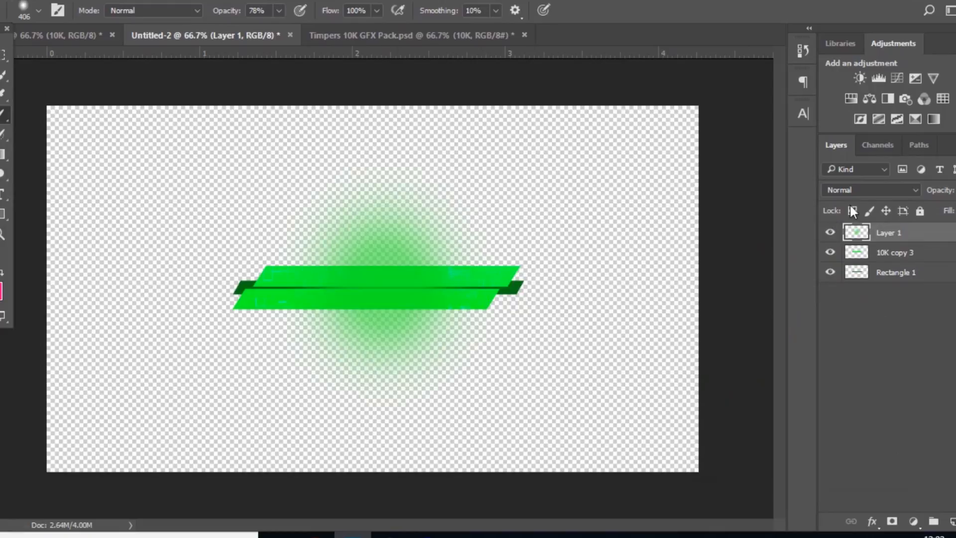
click(870, 189)
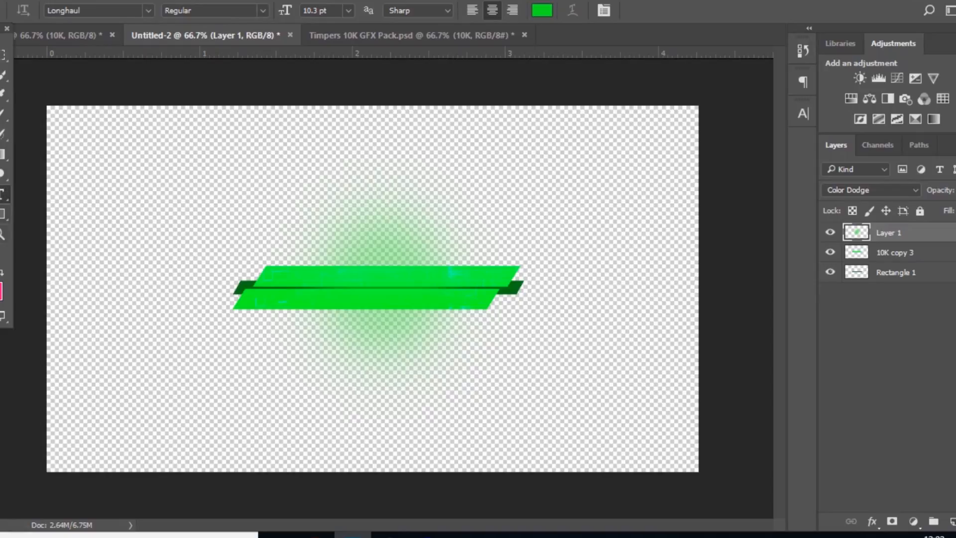
Write 'BE SURE TO LIKE!' in white italic text across the banner.
click(541, 9)
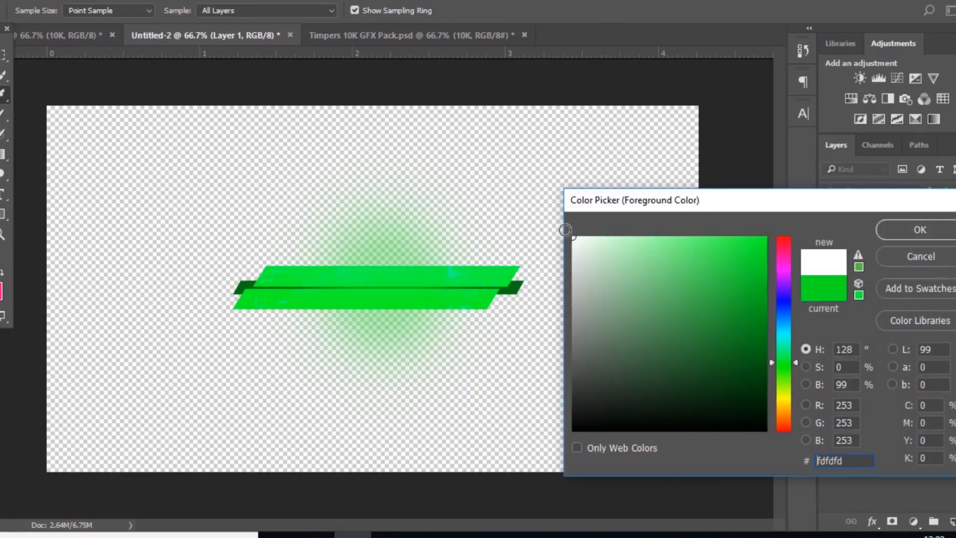
click(919, 229)
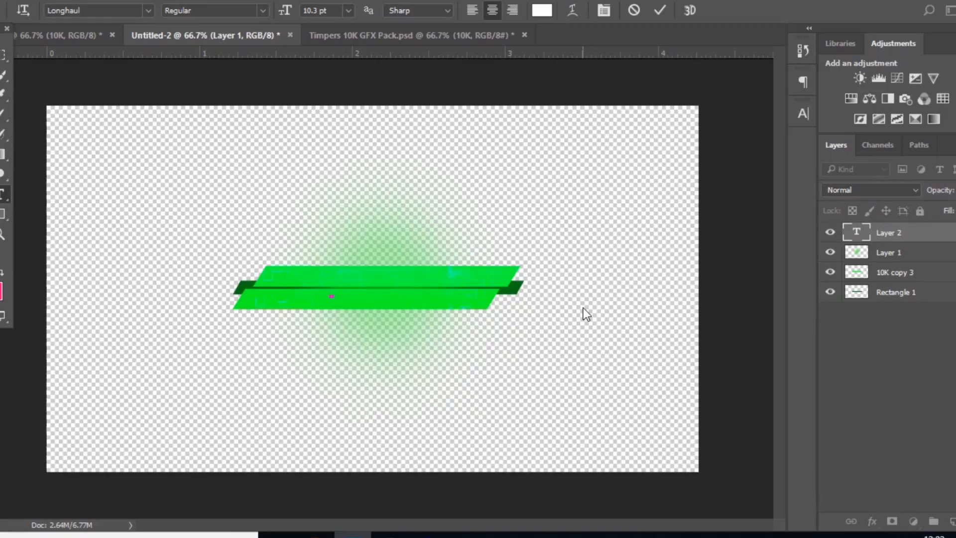
text(BE SU)
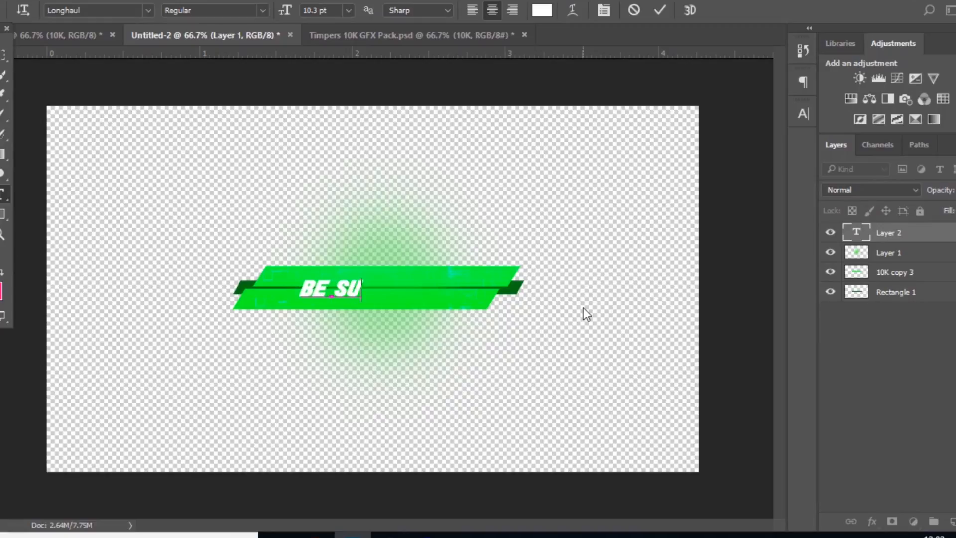
text(RE TO LIKE!)
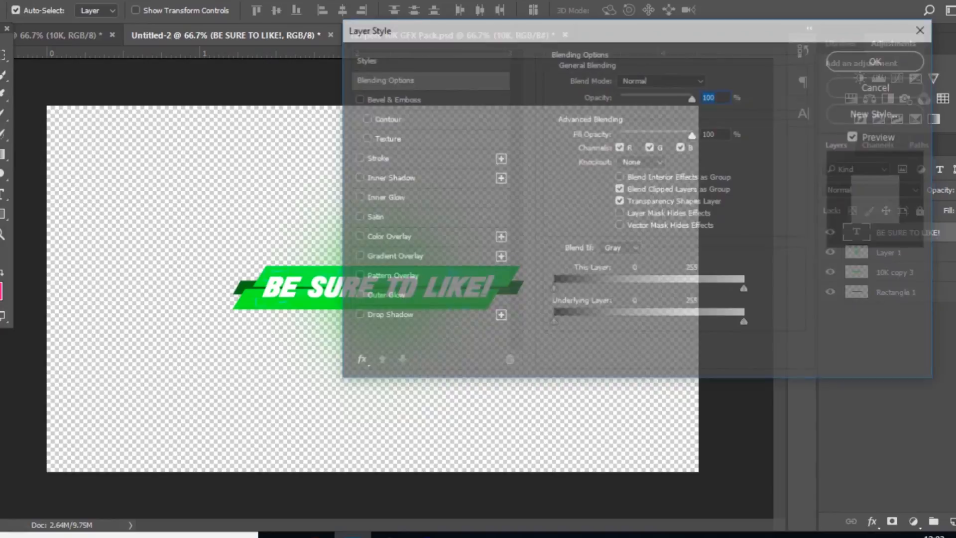
Give the text a Normal-mode Gradient Overlay and a white Inner Glow.
click(357, 257)
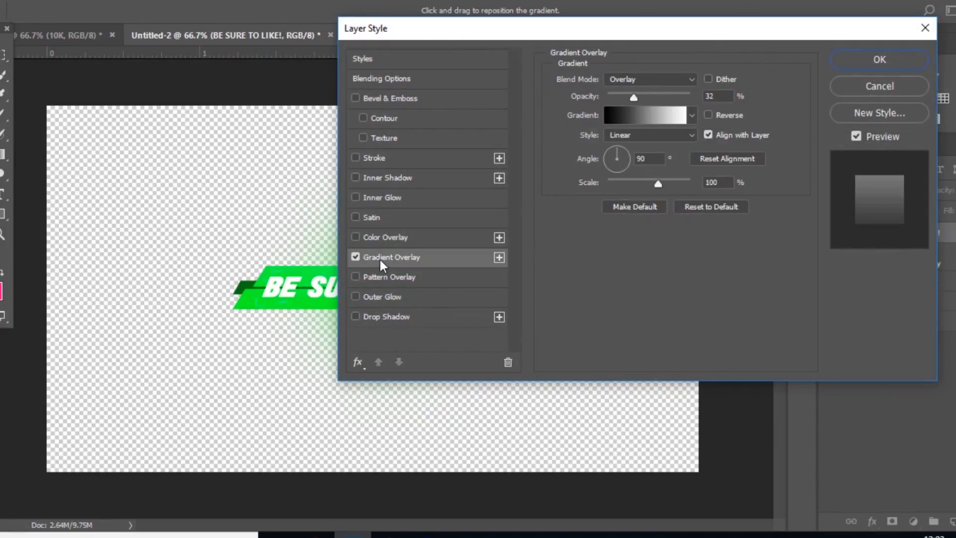
click(649, 79)
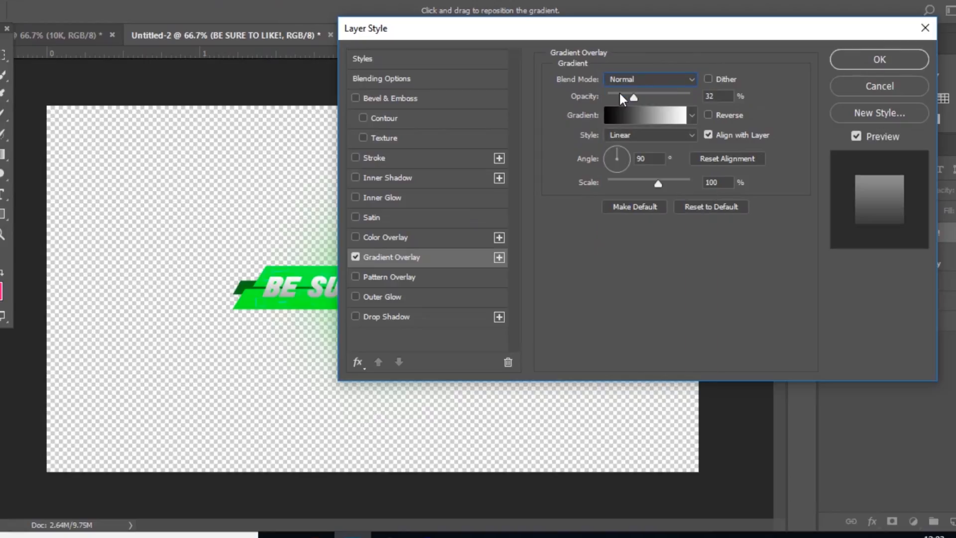
click(386, 197)
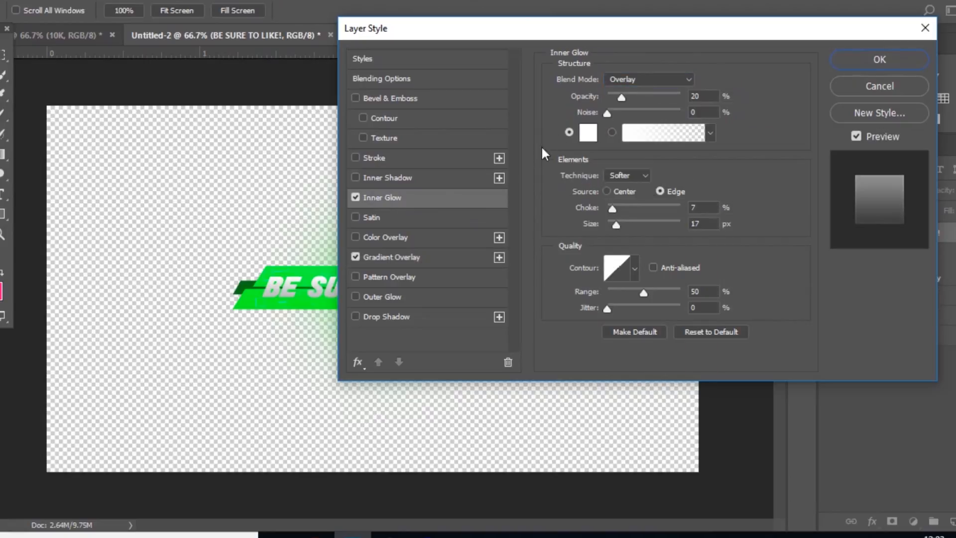
mouse_move(405, 261)
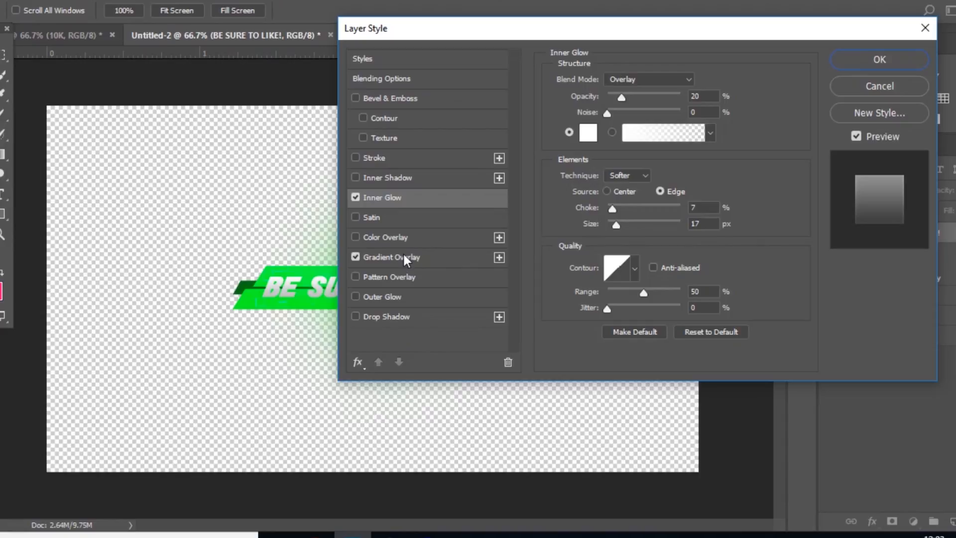
click(394, 257)
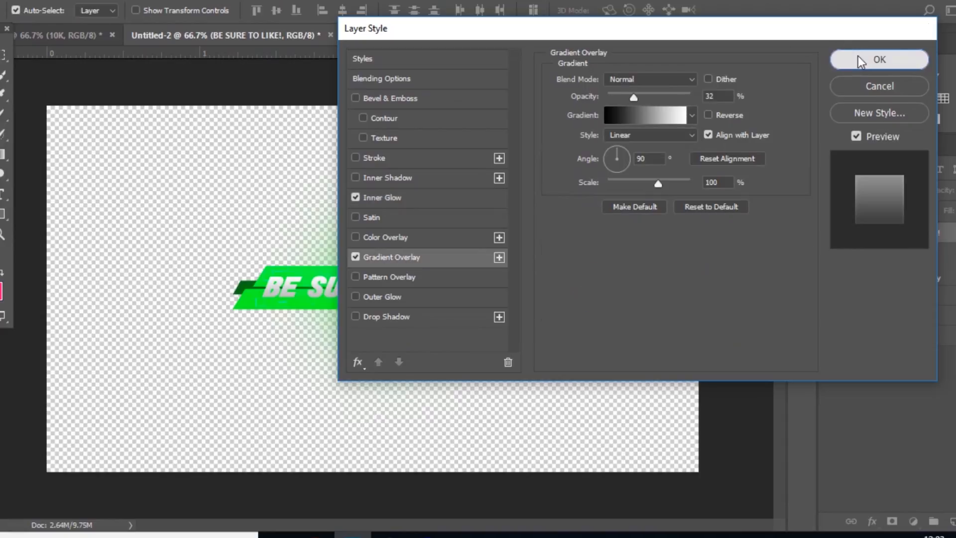
click(878, 59)
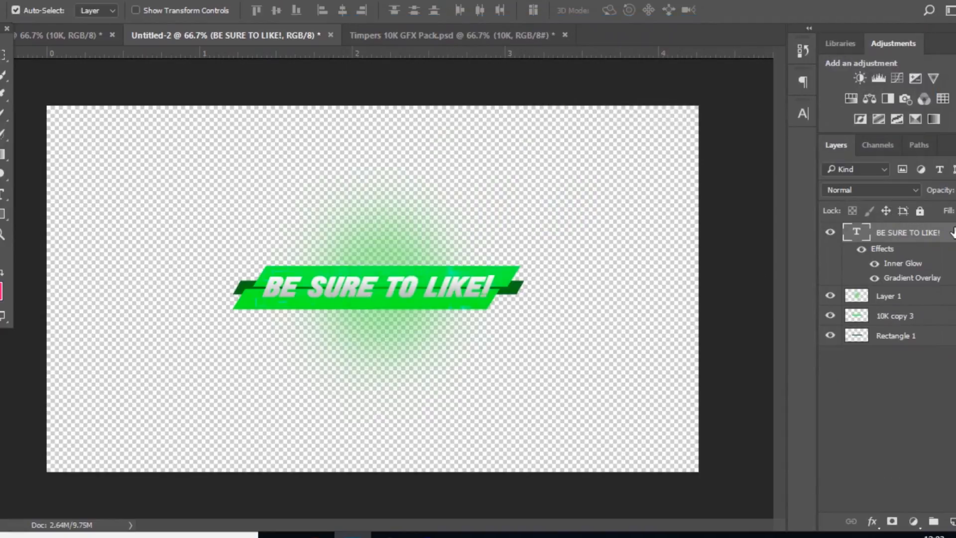
Add a soft Drop Shadow to the text in its Layer Style.
double_click(908, 232)
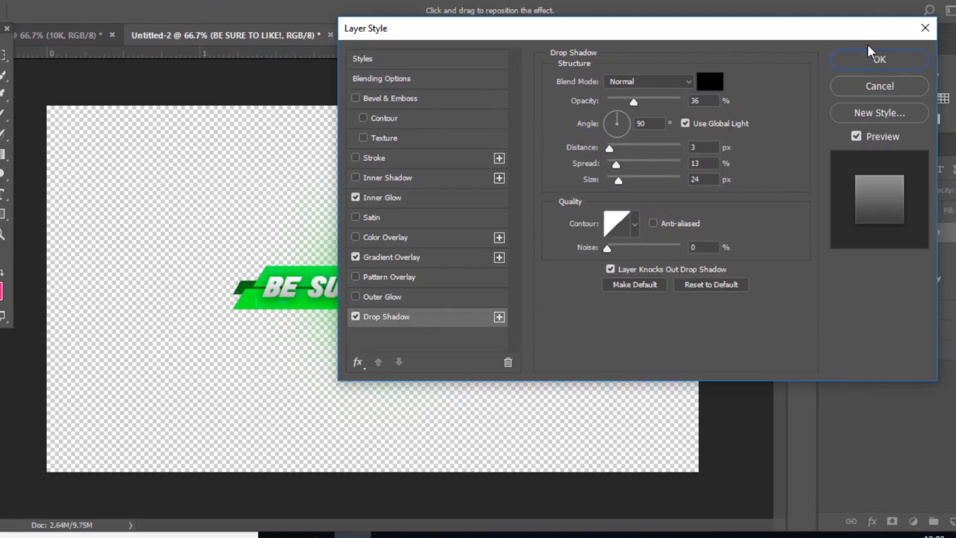
click(879, 59)
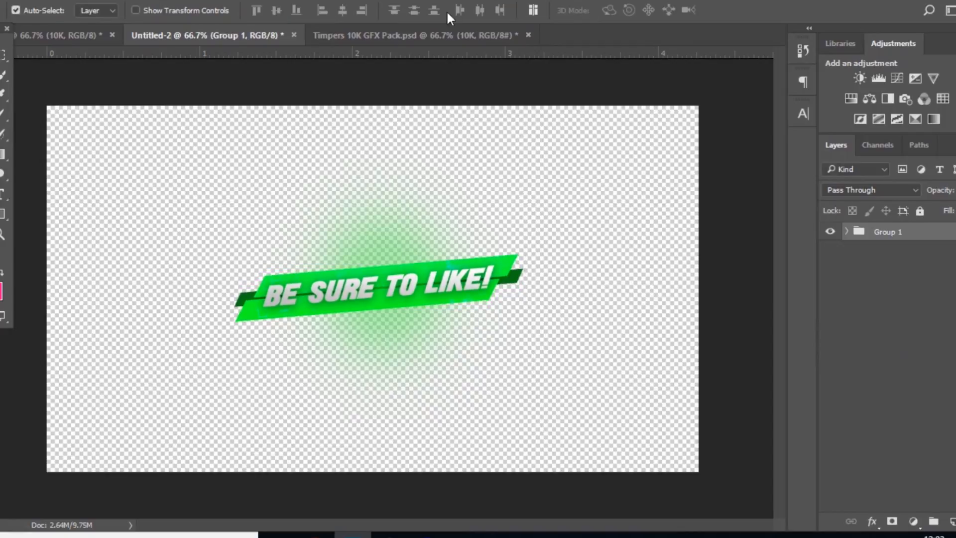
Expand the Cartoon Flames group in the 10K GFX Pack and reveal the second flame layer.
click(419, 35)
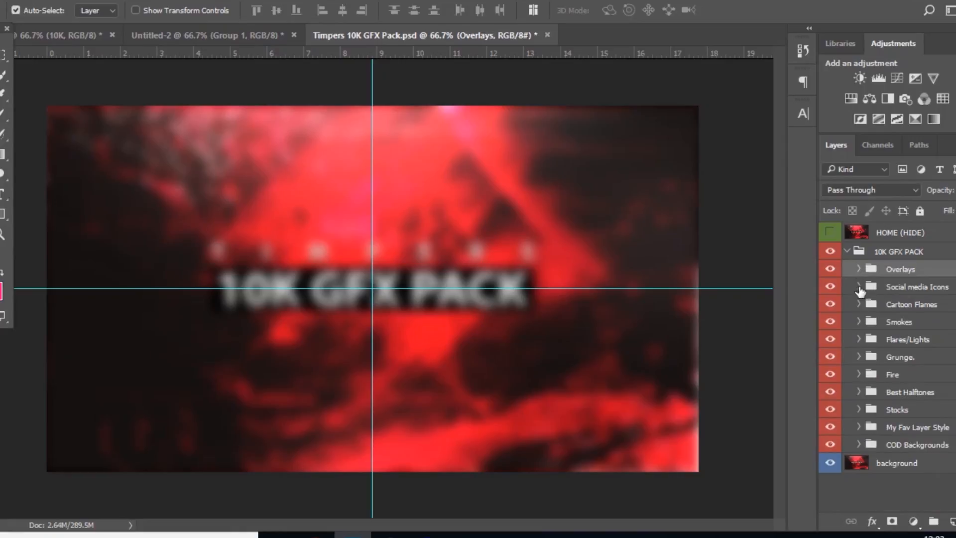
click(859, 303)
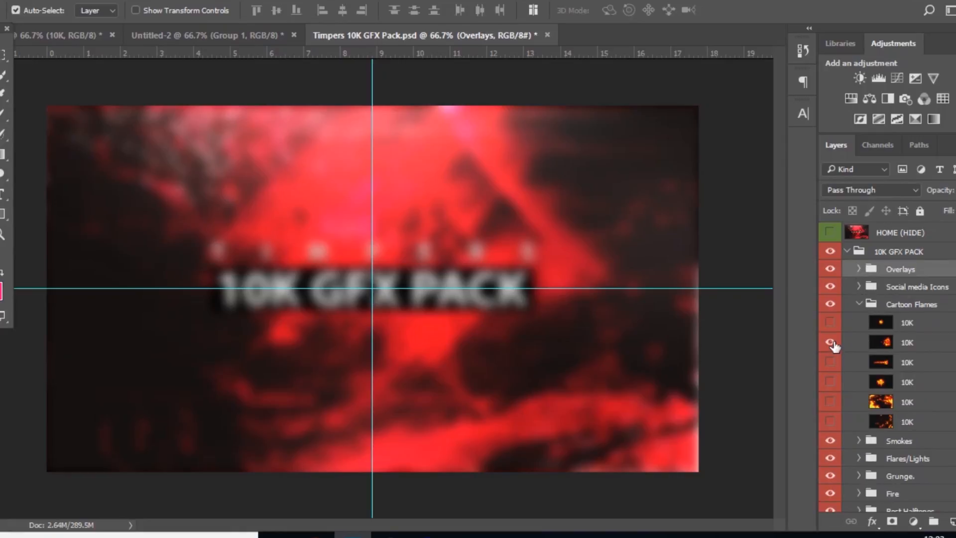
click(829, 342)
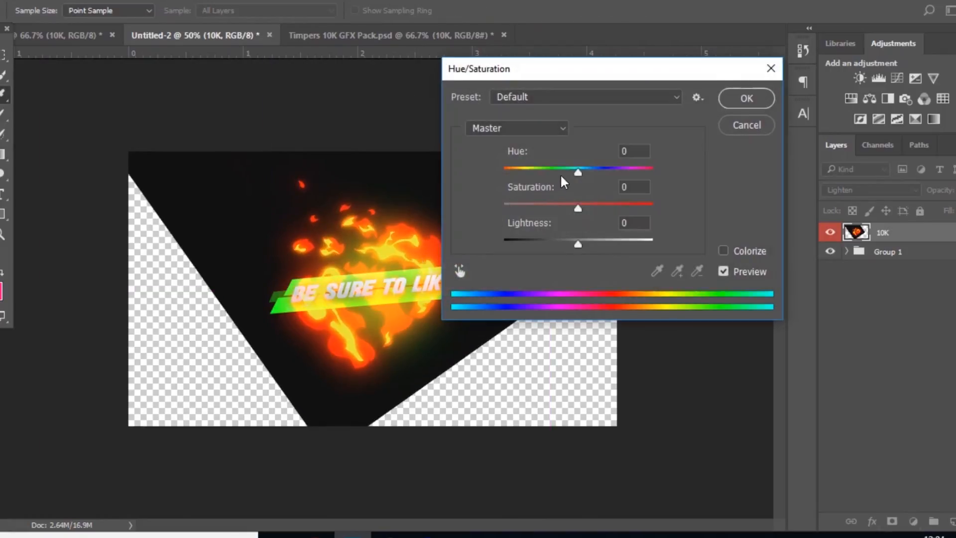
Slide the Hue/Saturation hue until the orange flames turn green.
drag(578, 172, 652, 168)
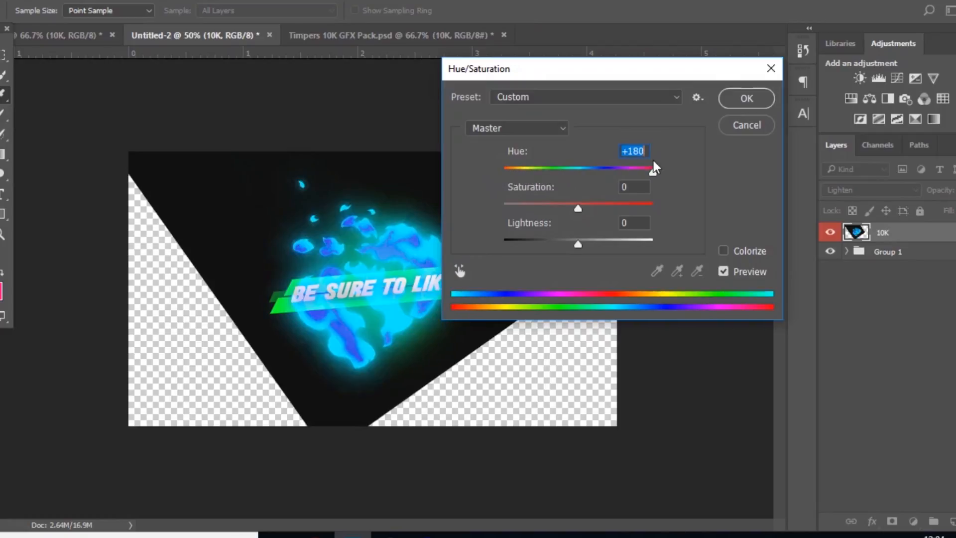
drag(653, 167, 637, 172)
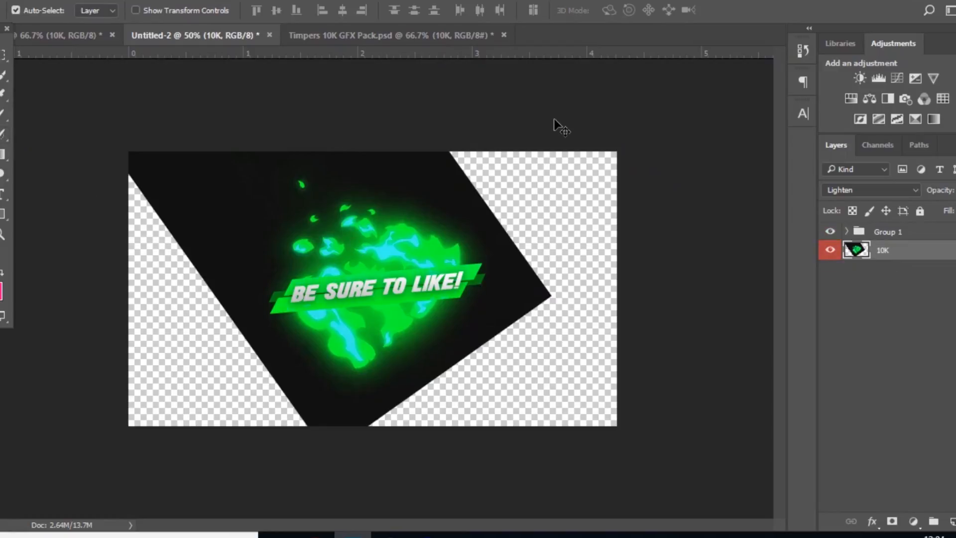
mouse_move(123, 155)
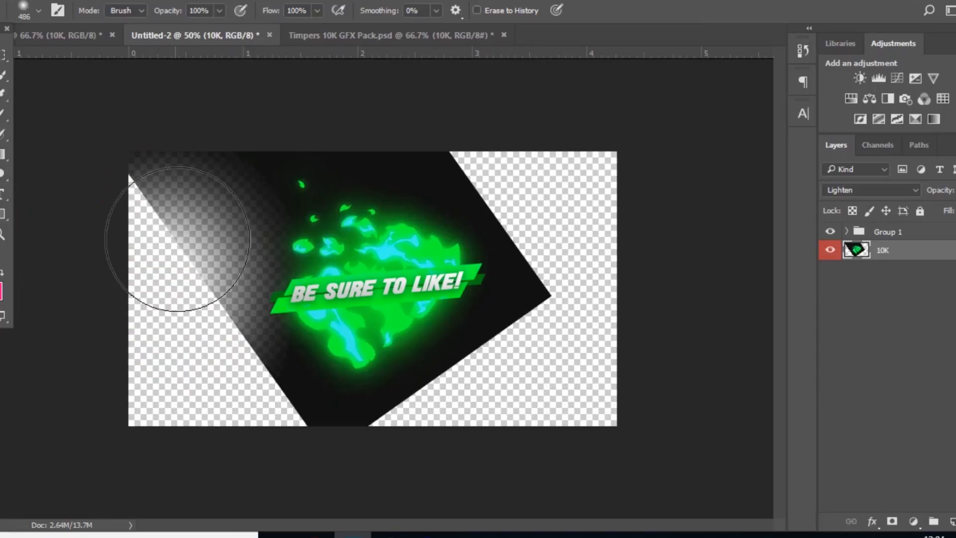
Erase the dark backdrop around the green flame with a large soft eraser, leaving a faint halo.
drag(181, 238, 609, 296)
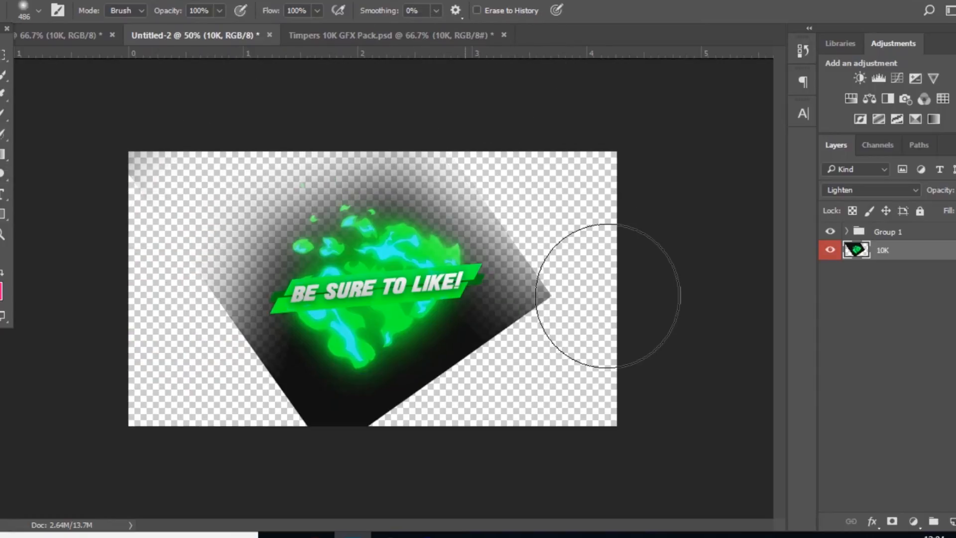
drag(610, 296, 207, 360)
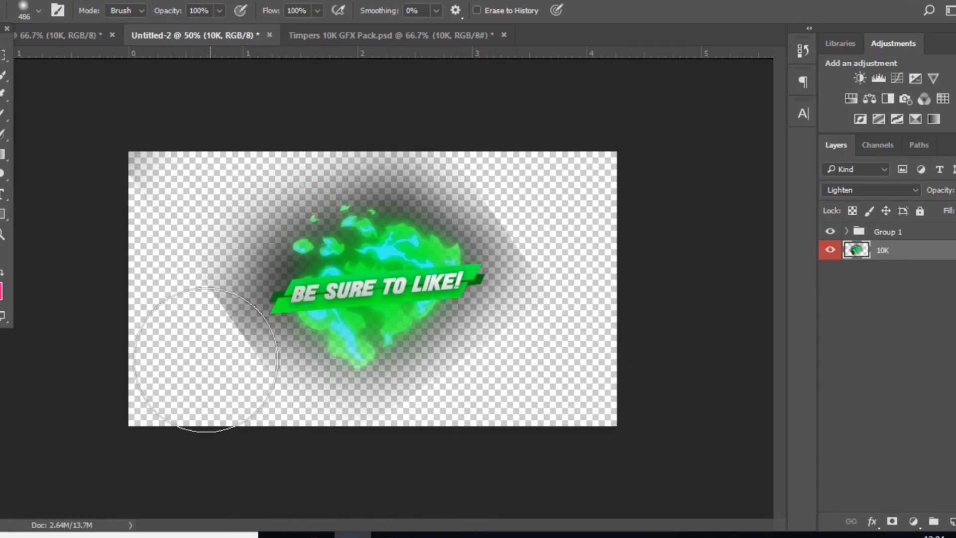
drag(204, 362, 479, 384)
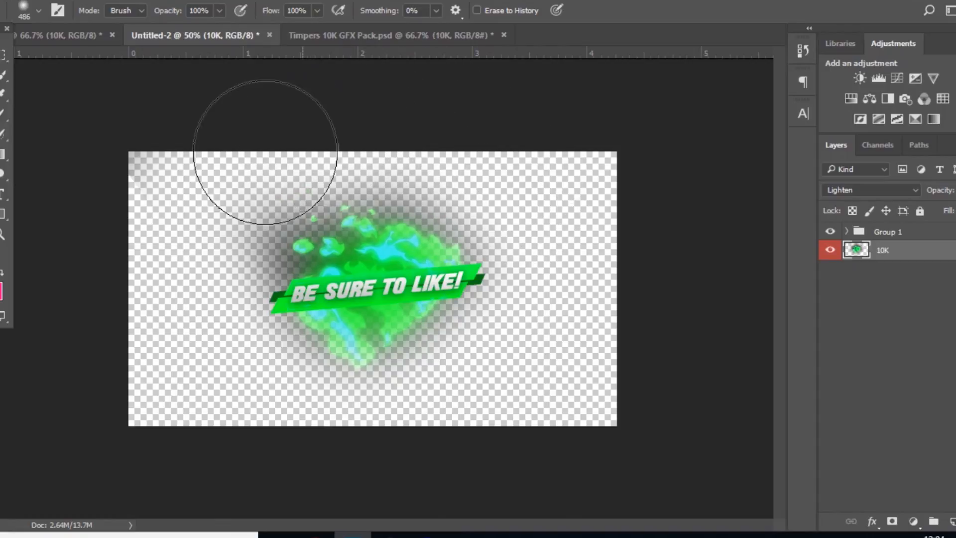
drag(265, 150, 396, 232)
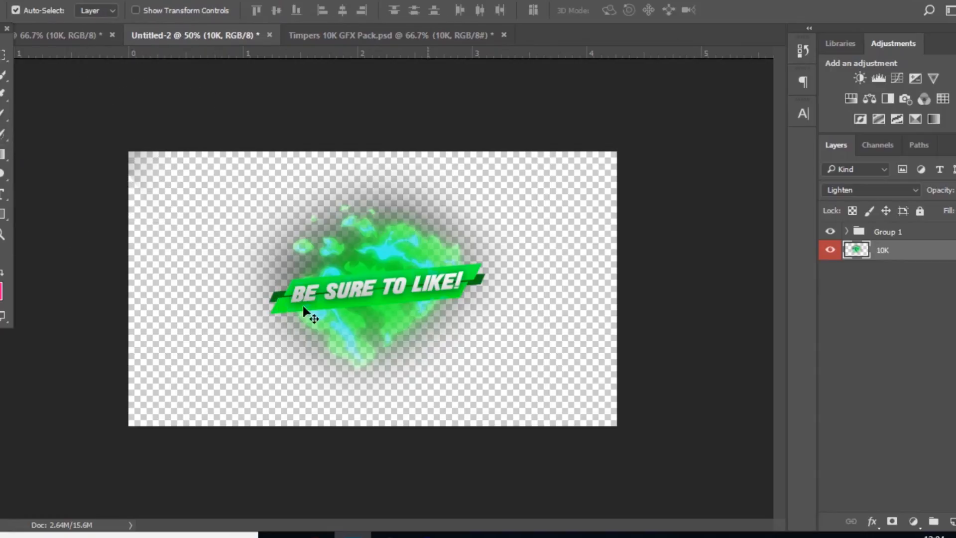
Select the flame layer and bring up the Filter menu for it.
click(887, 231)
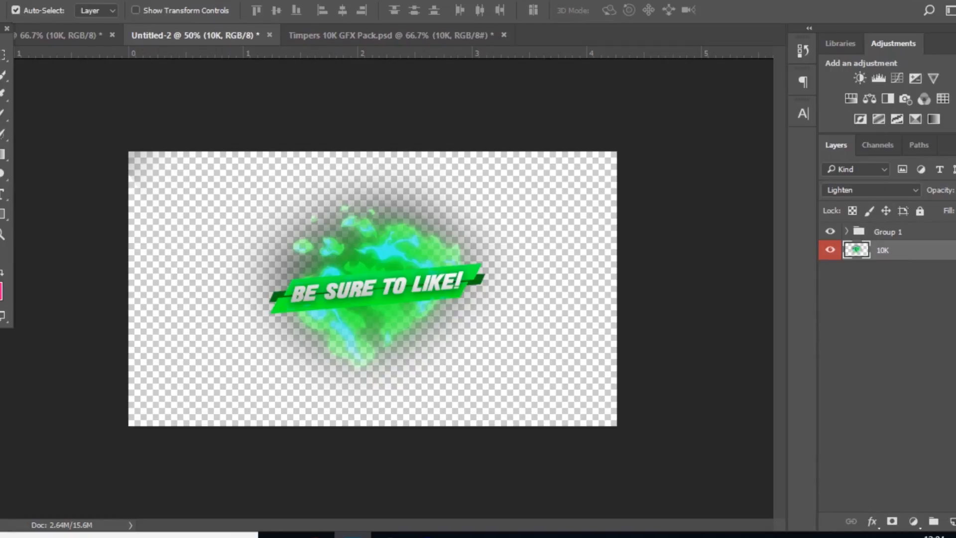
click(205, 212)
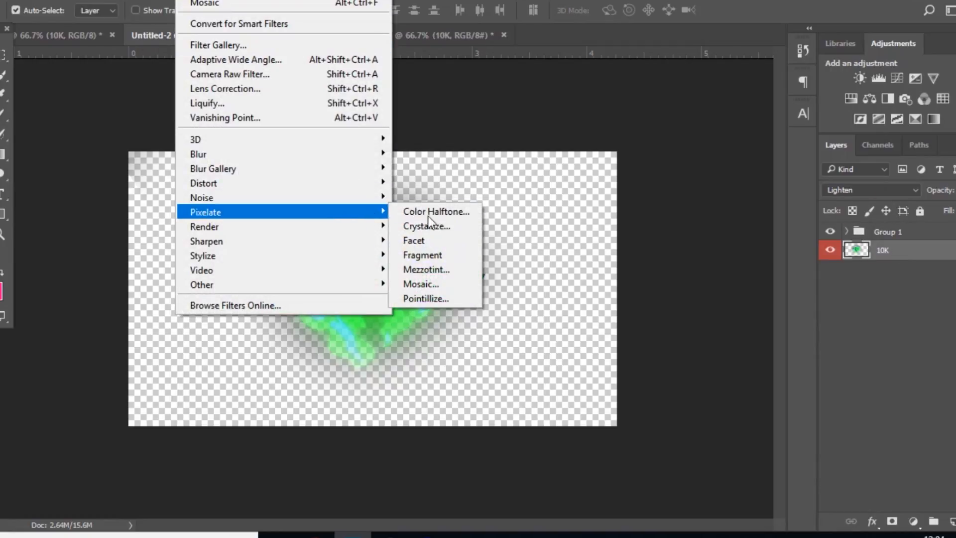
Apply a Mosaic filter with a large cell size so the flames become square blocks.
click(421, 284)
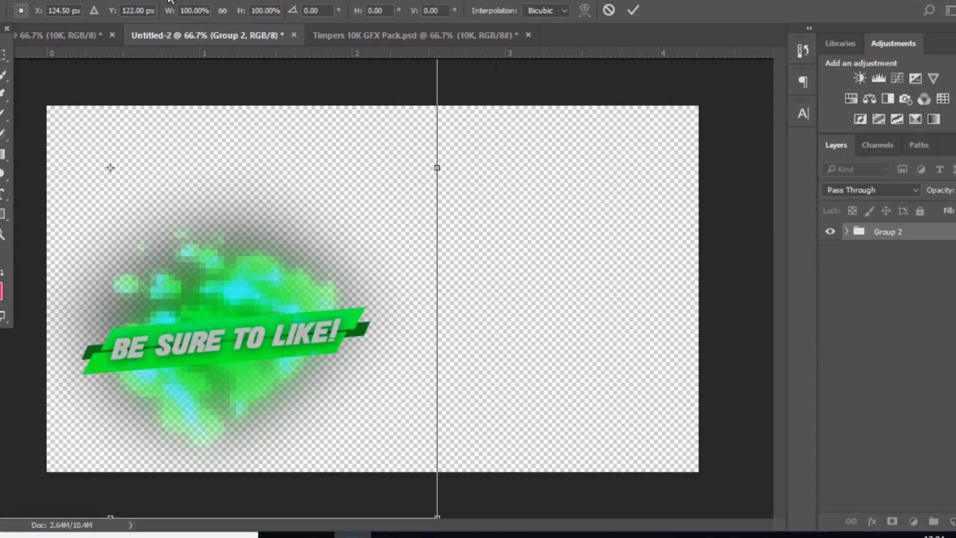
Commit the transform placing the Group 2 artwork in the lower-left of the canvas.
click(17, 6)
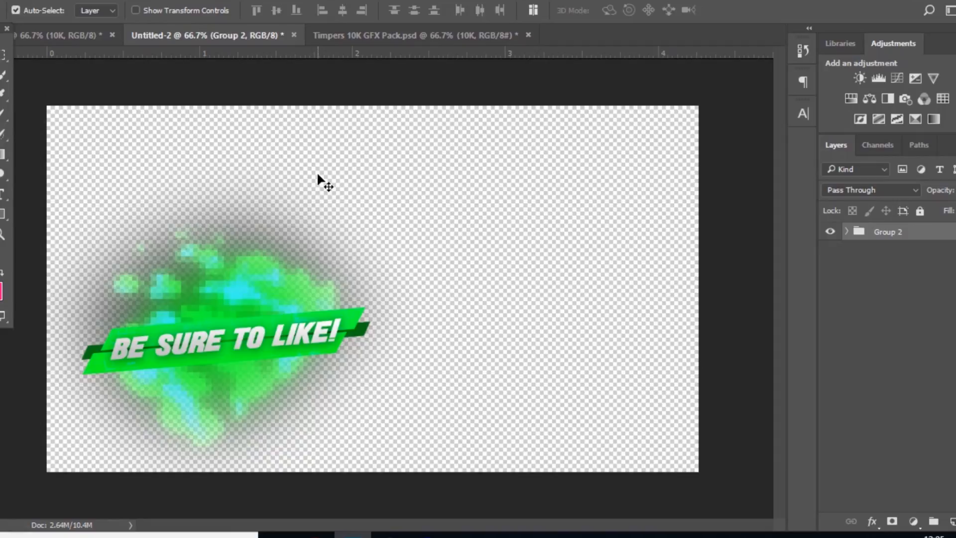
mouse_move(365, 302)
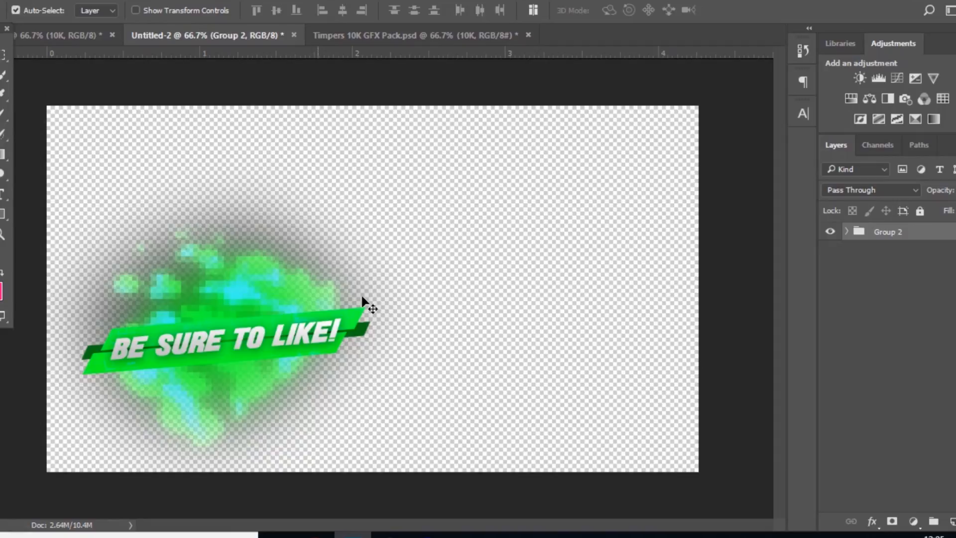